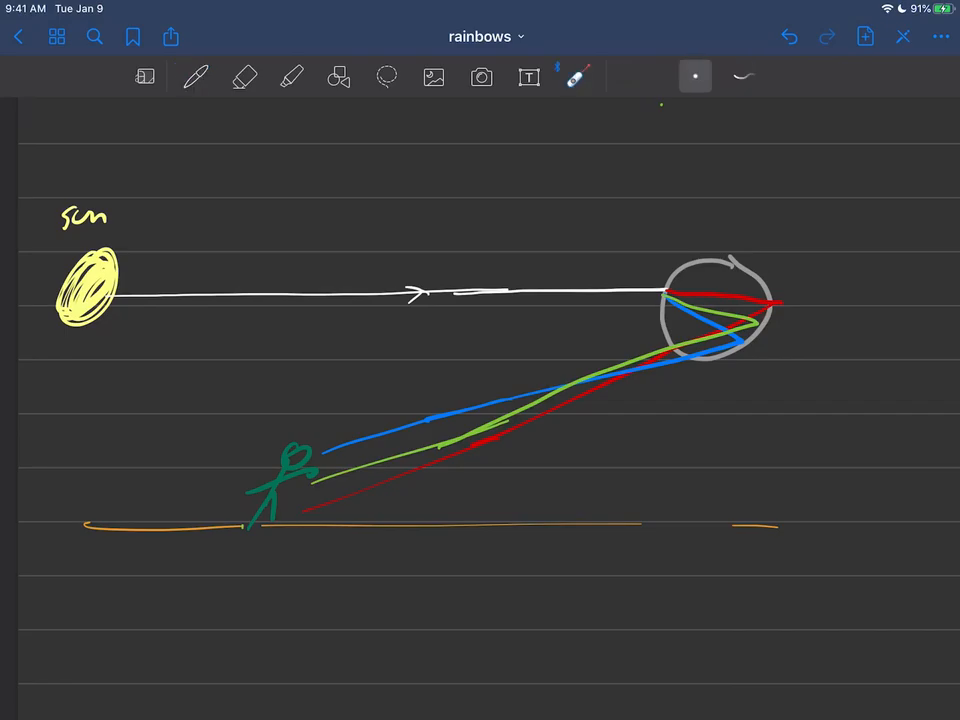
Label the rays 'top' and 'red' in yellow ink
left_click(78, 291)
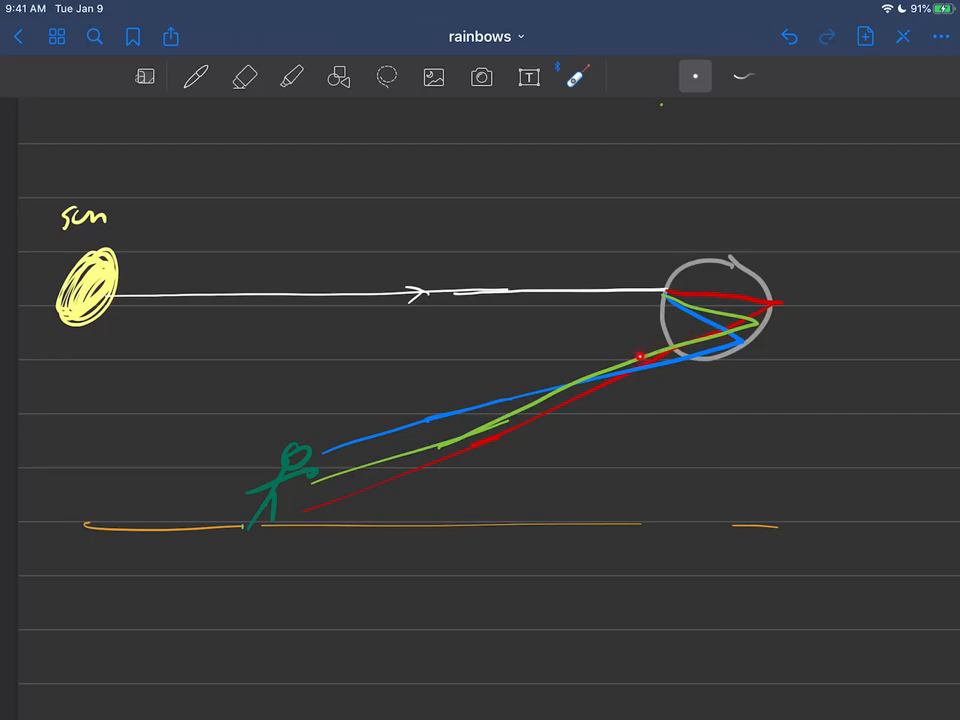
left_click(195, 77)
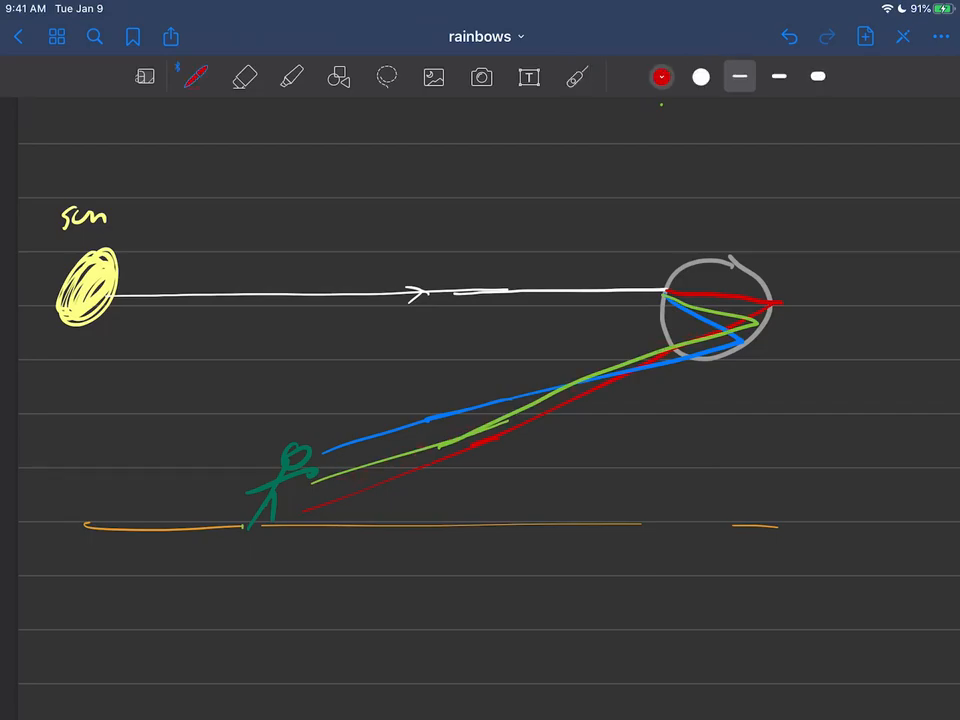
left_click(661, 77)
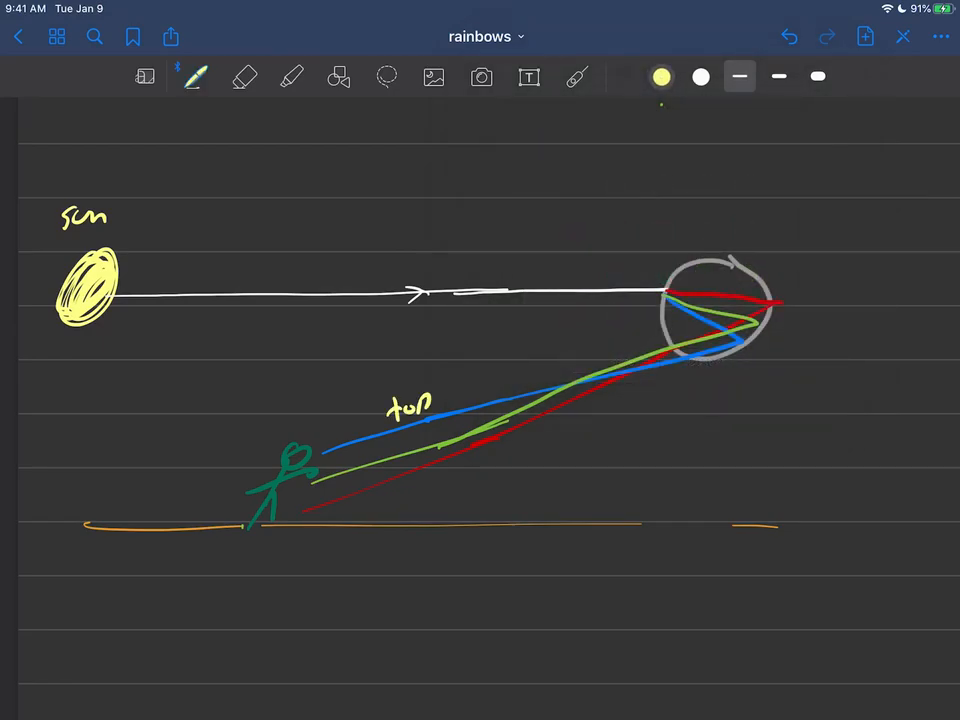
type("red")
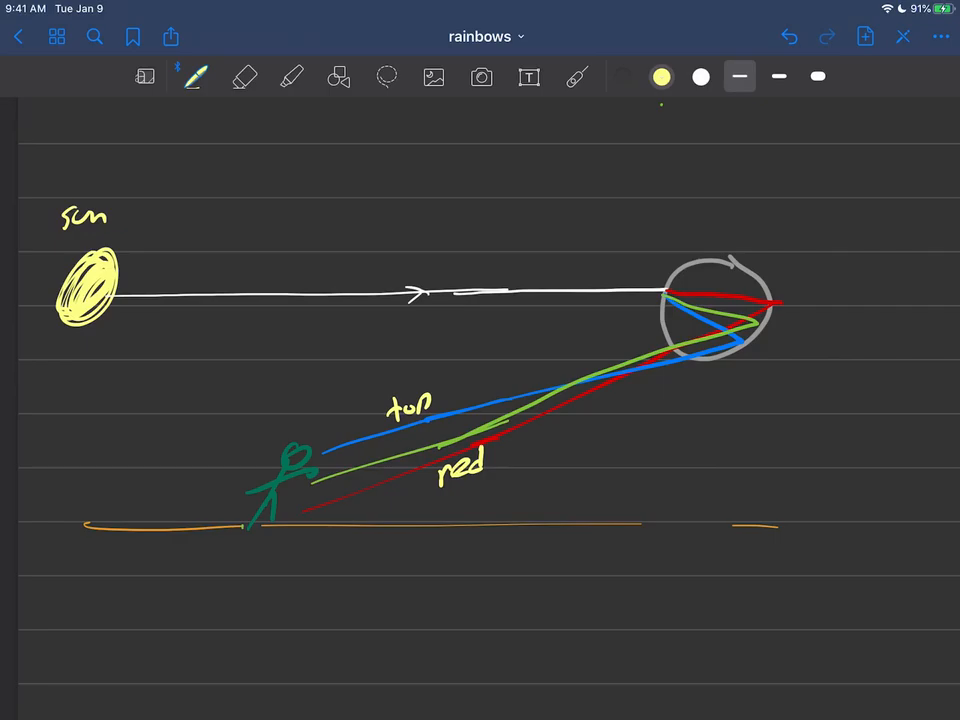
Sketch red, blue and green rainbow arcs above the rays
left_click(661, 76)
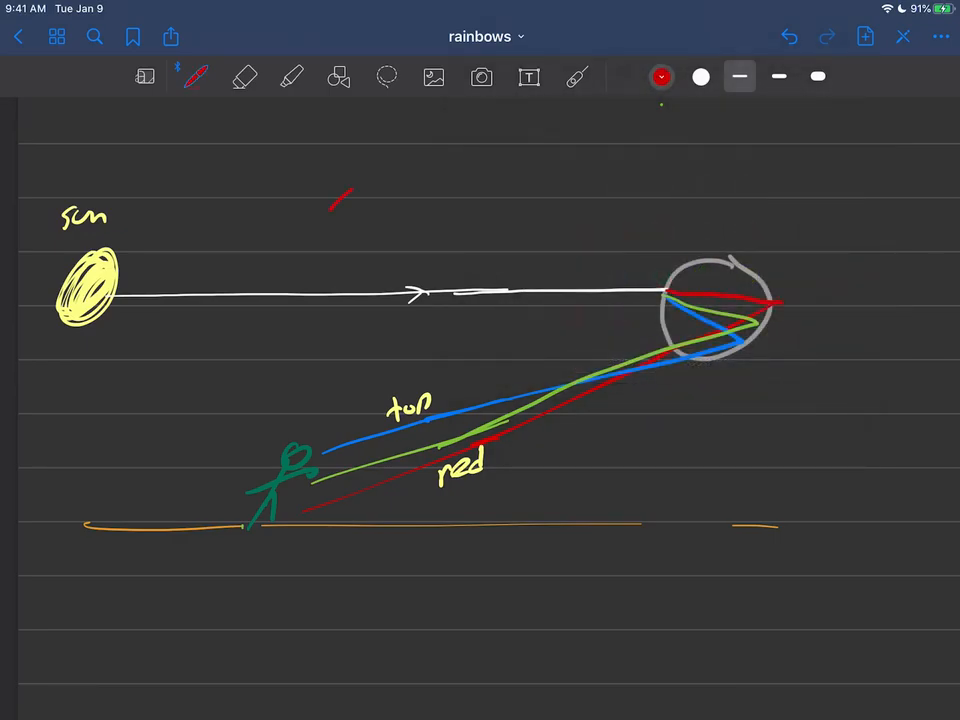
left_click(661, 77)
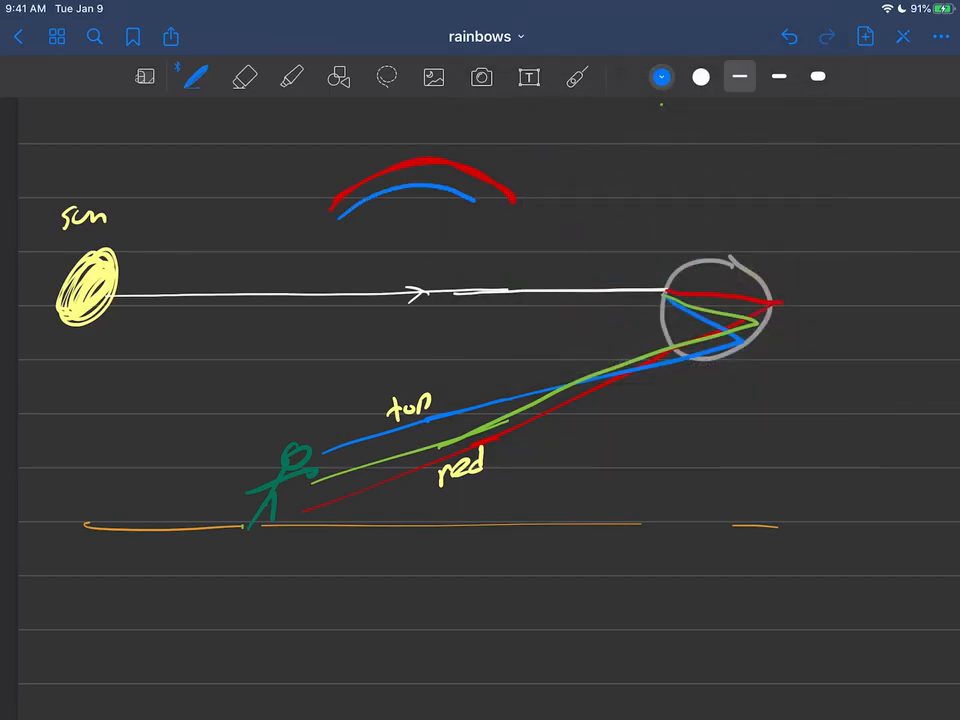
left_click(661, 76)
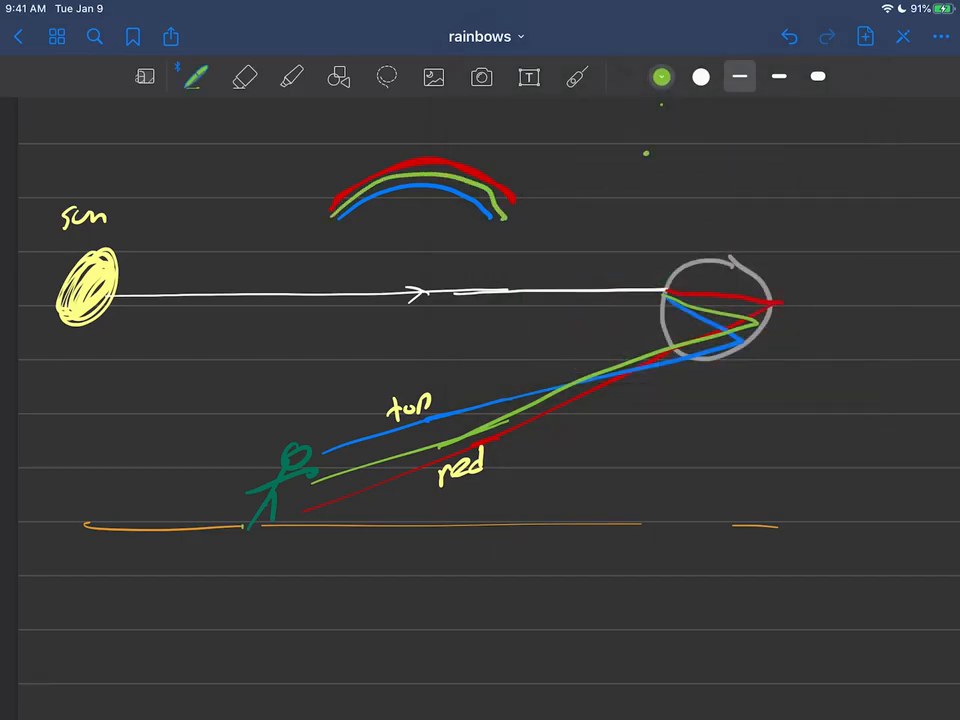
Handwrite 'large raindrops in sky' and 'dispersion: sep of light due to its color (λ)' in green
type("|c")
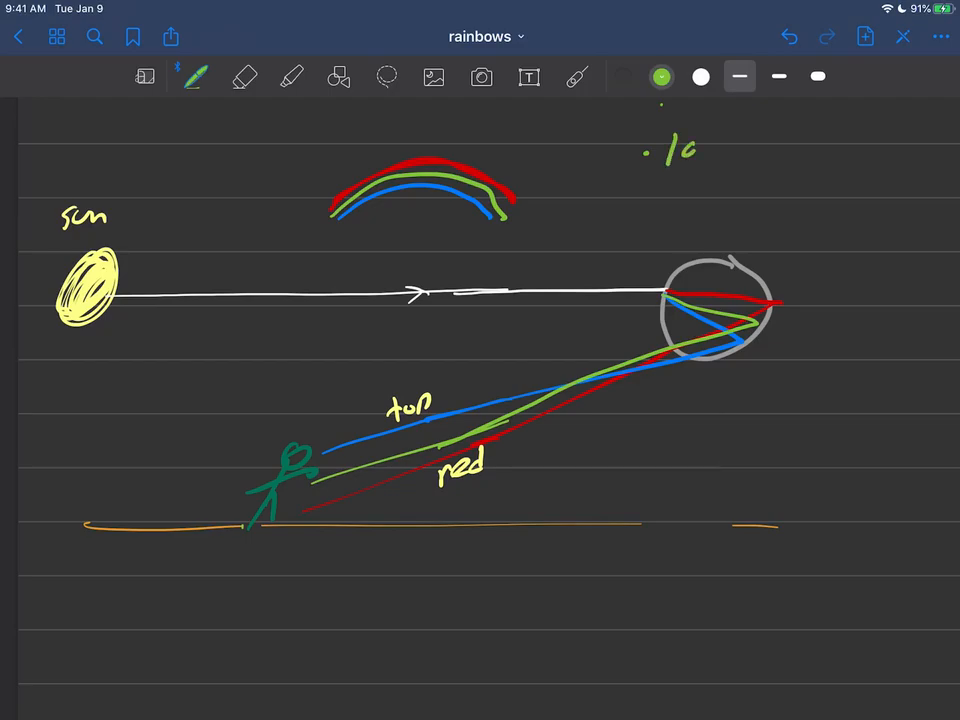
type("large rc")
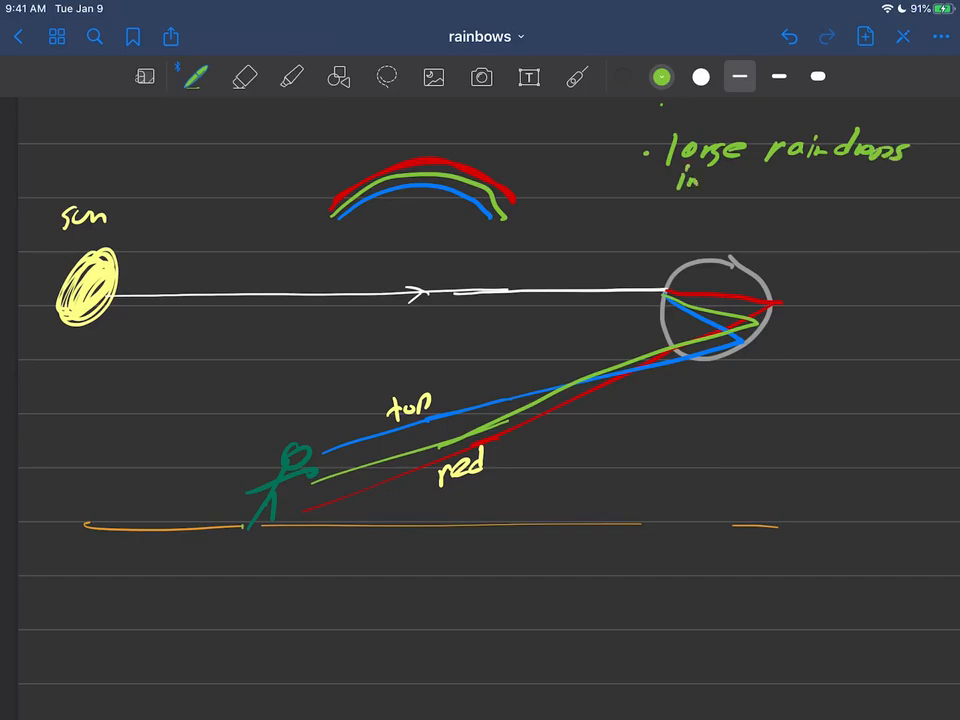
type("sky")
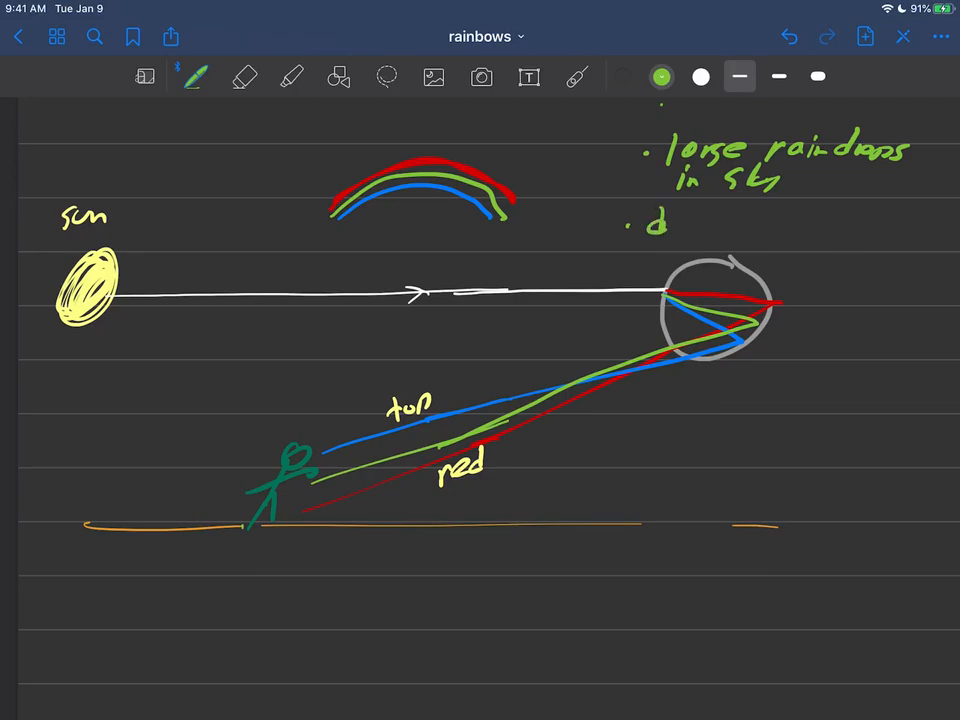
type("dispersi")
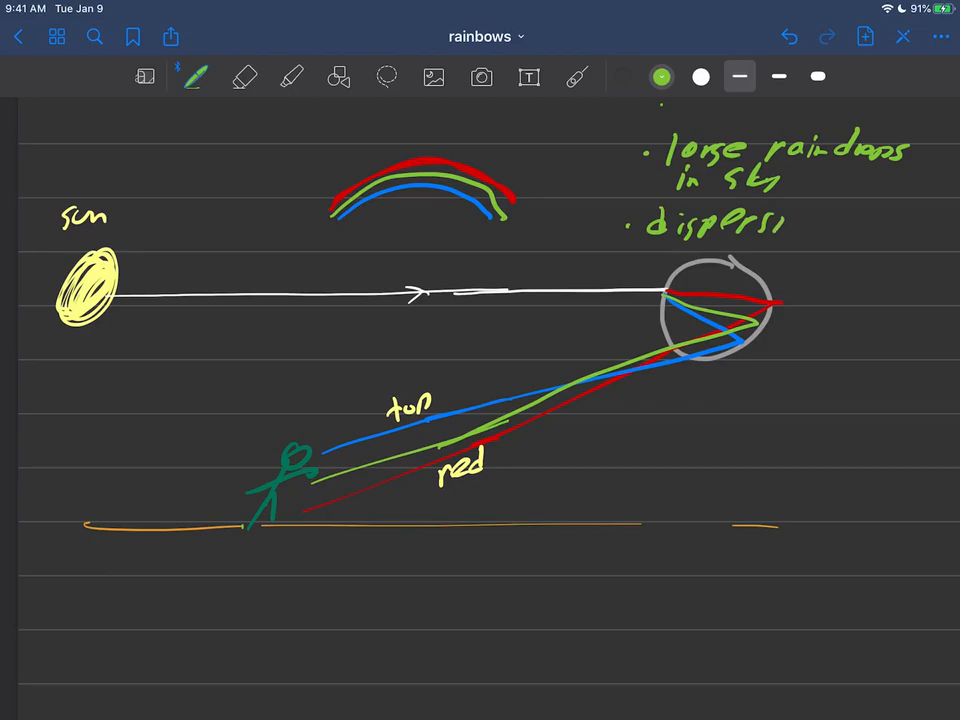
type("on")
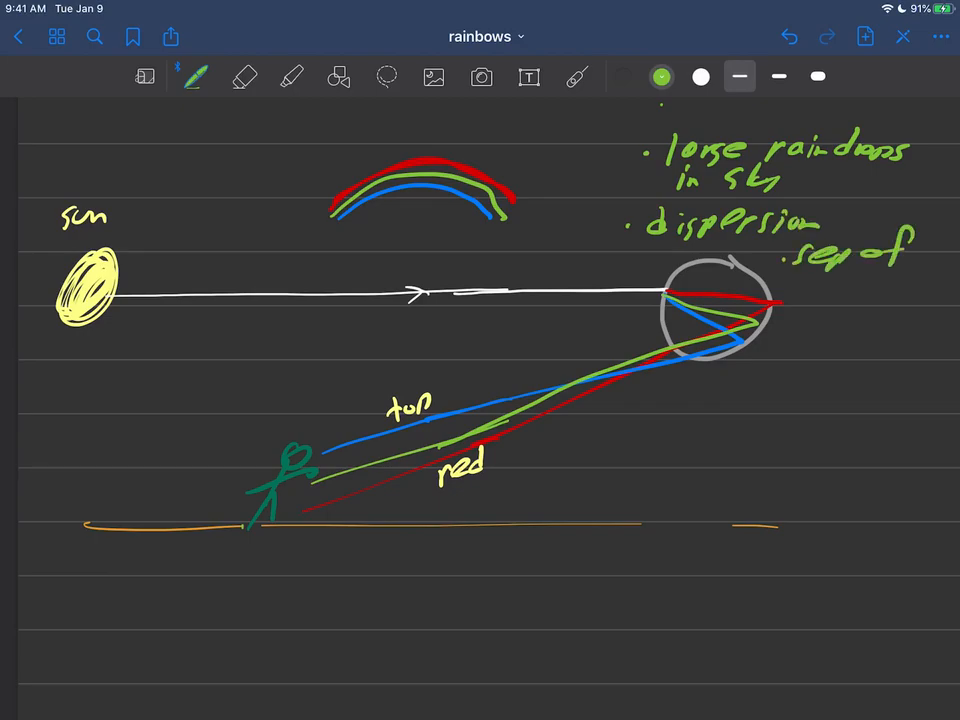
type("light")
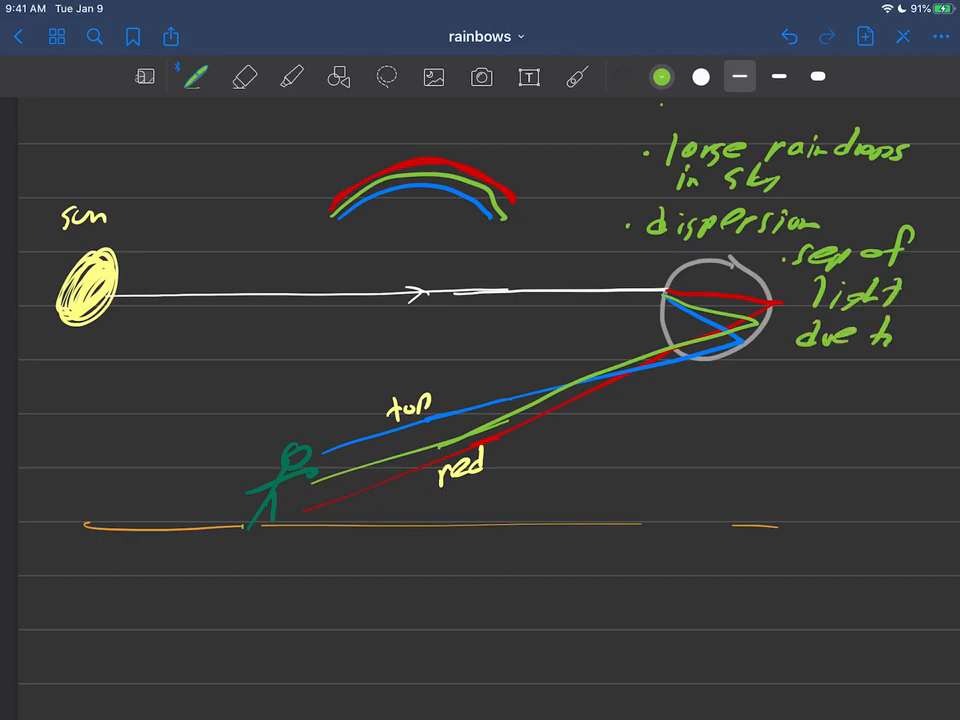
type("; color")
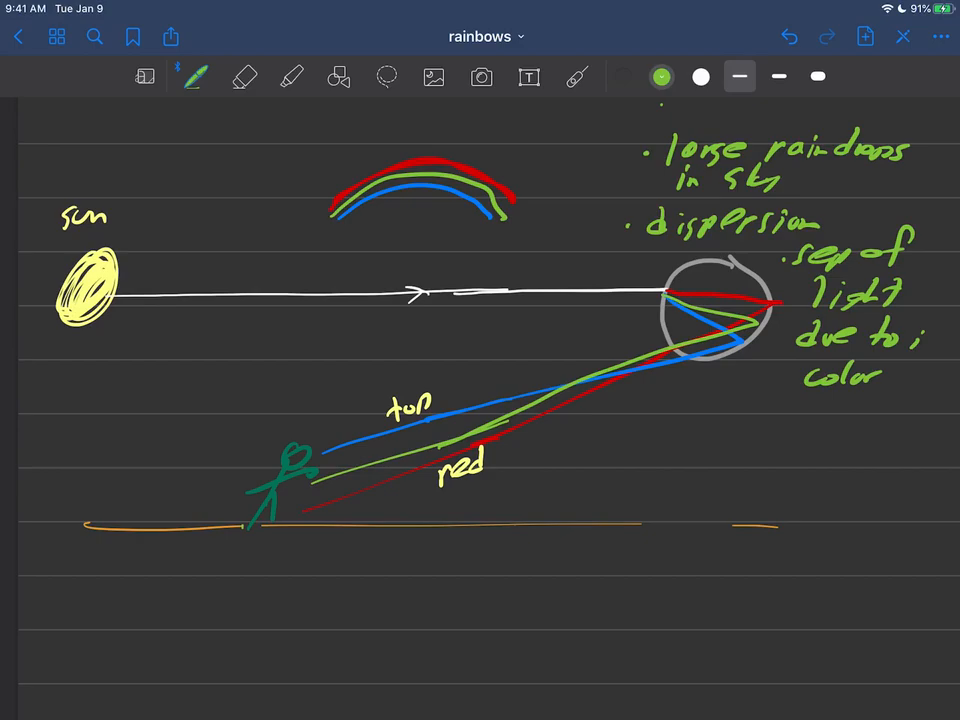
left_click_drag(845, 440, 870, 420)
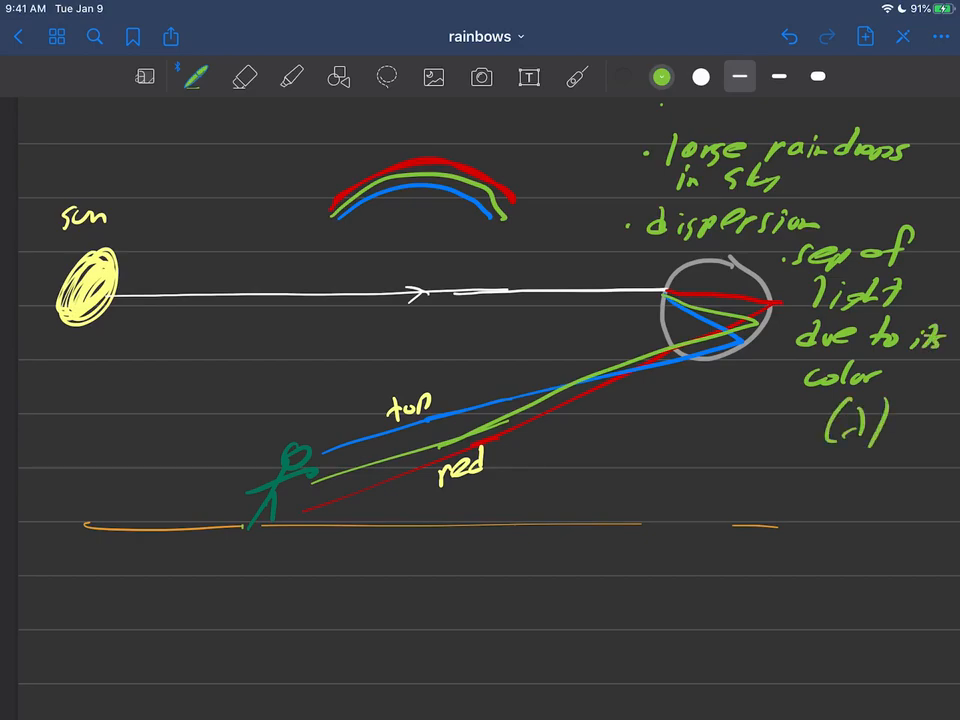
scroll("down", 3)
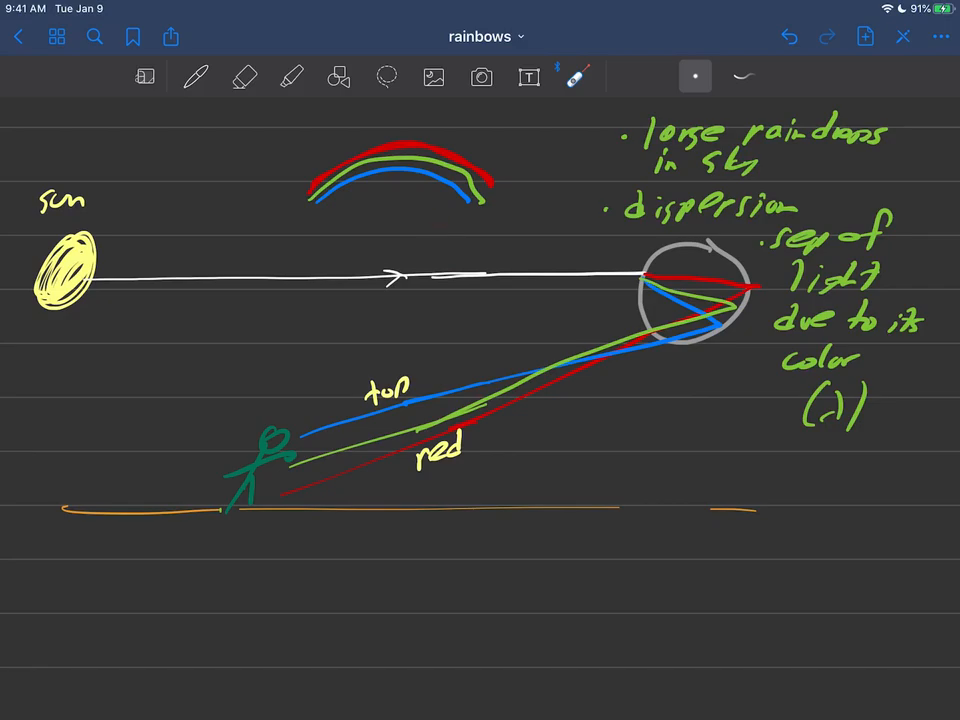
Draw small grey raindrops with a purple label, then move to the rainbow photo page
left_click(195, 77)
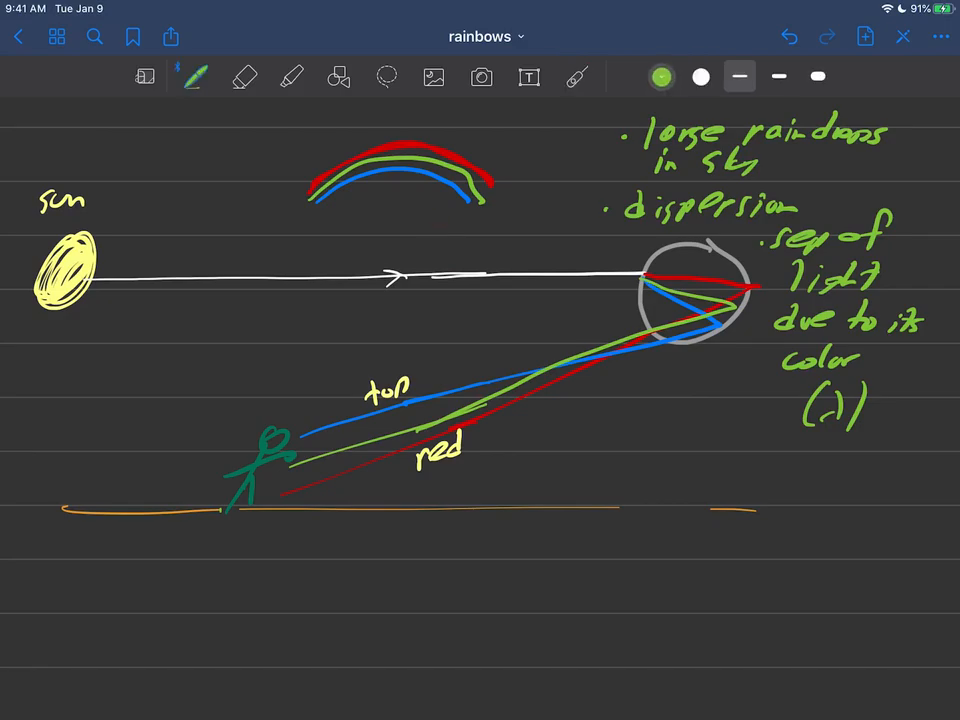
left_click(661, 77)
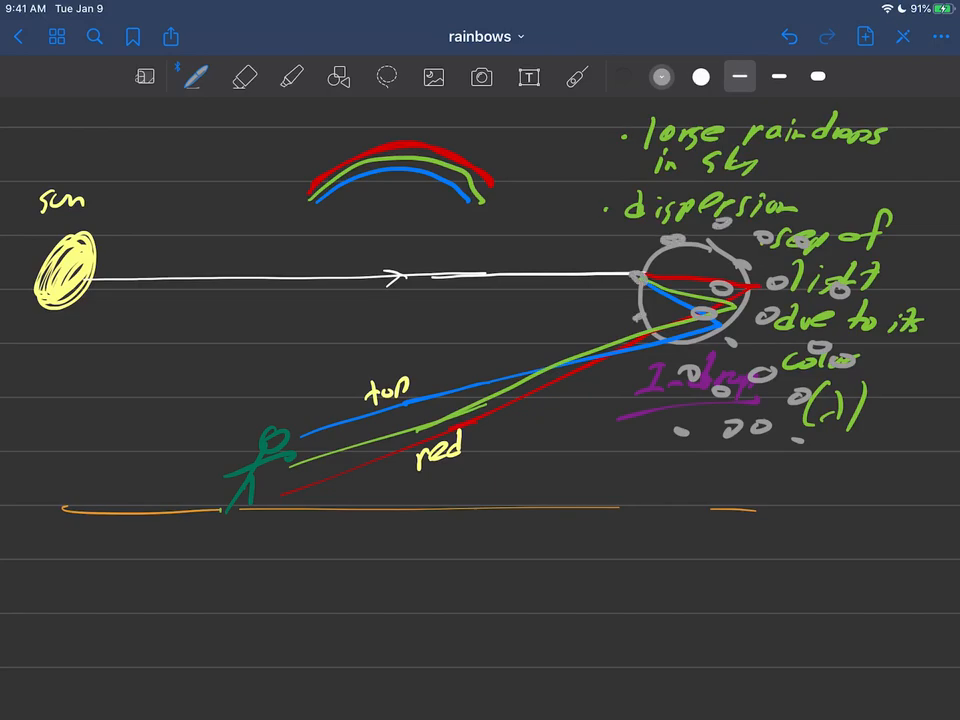
left_click(577, 77)
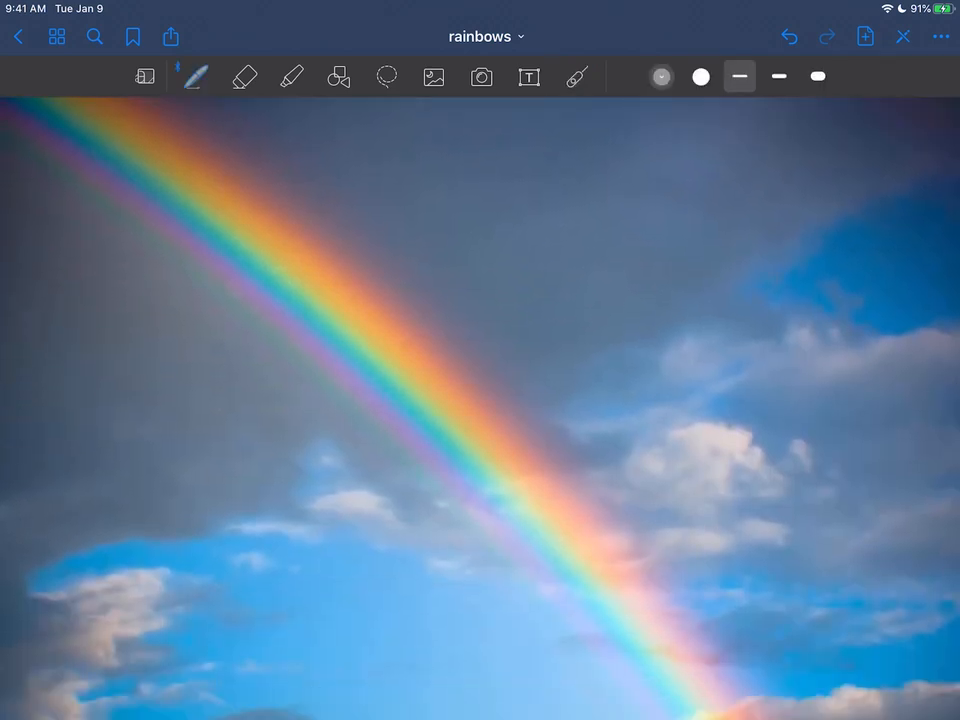
Swipe to the textbook page showing sunlight refracting inside a raindrop
left_click_drag(400, 270, 460, 255)
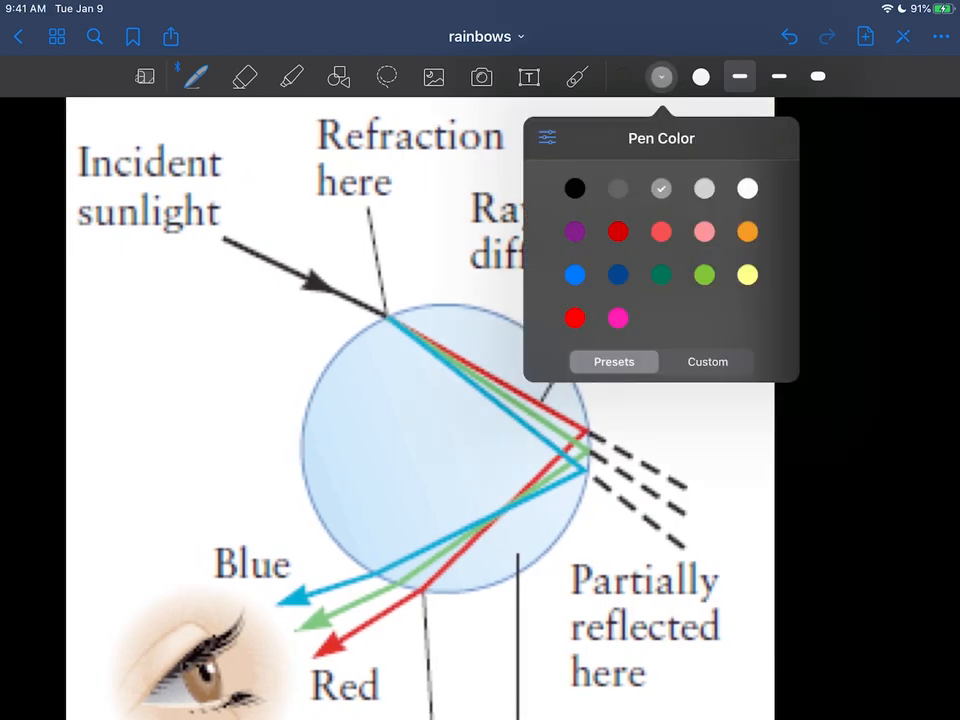
Underline the 'Refraction here' and 'Observer' labels in purple and write an 'inside' note
left_click(574, 232)
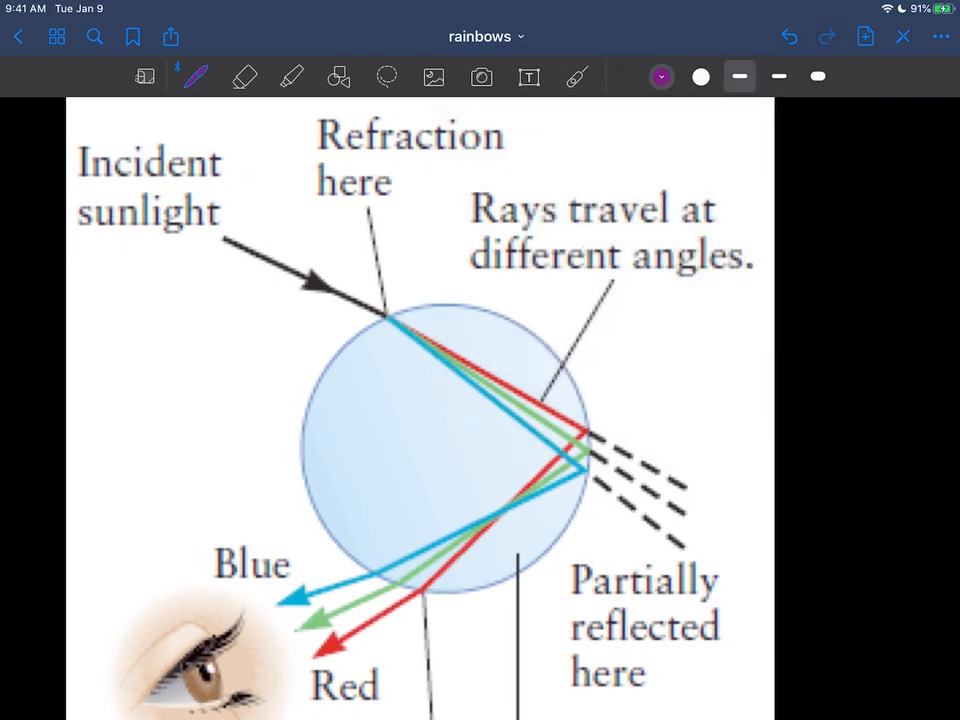
left_click_drag(310, 165, 500, 150)
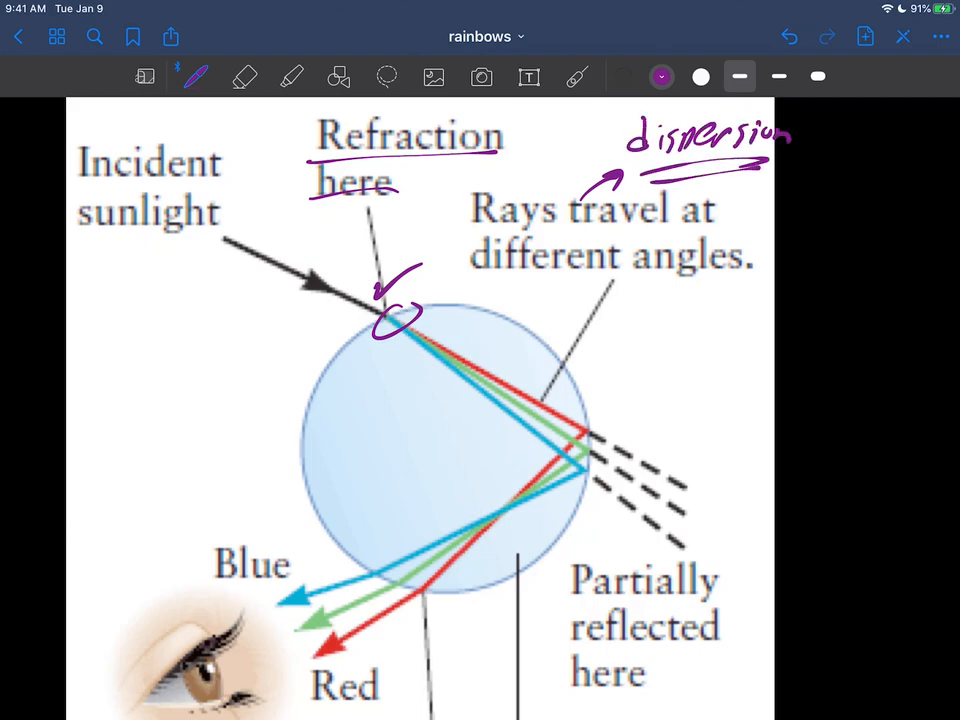
scroll("down", 3)
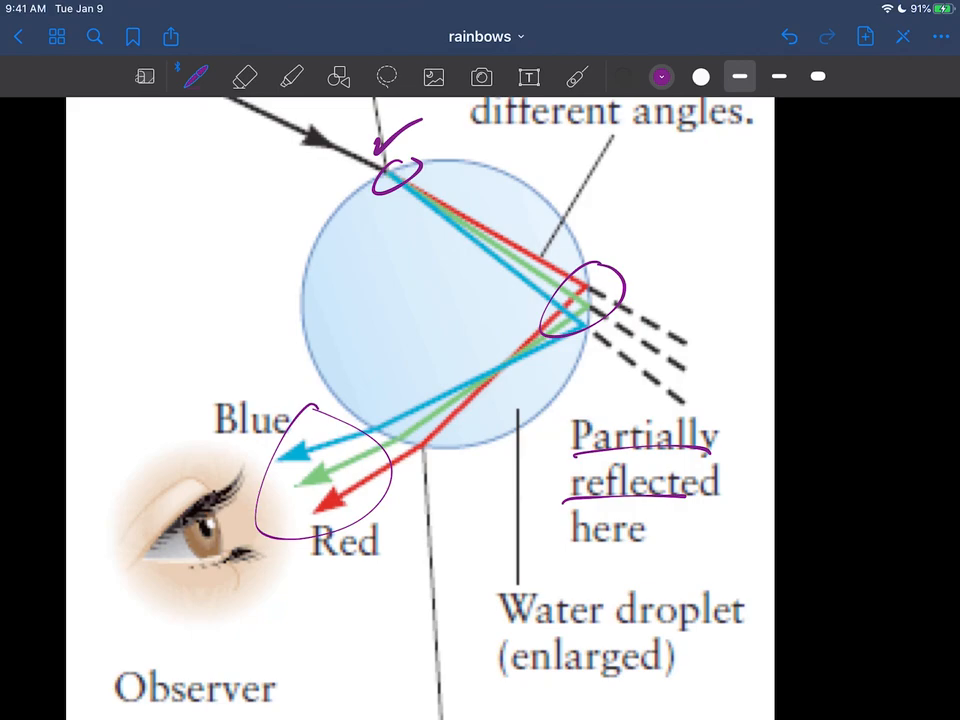
left_click_drag(195, 680, 240, 655)
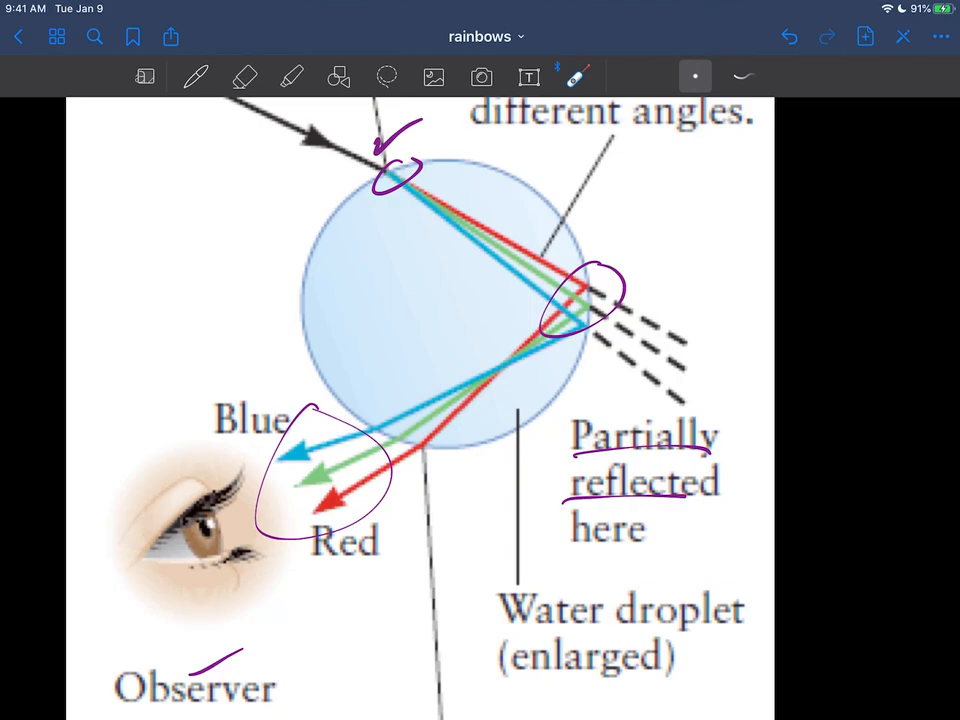
left_click(196, 76)
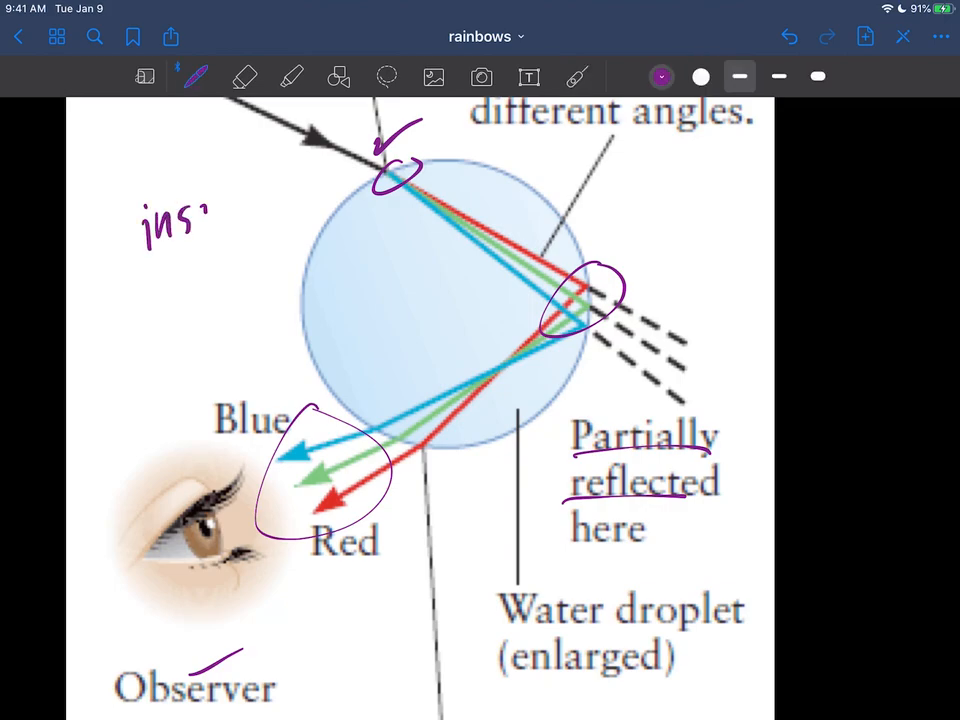
type("inside af")
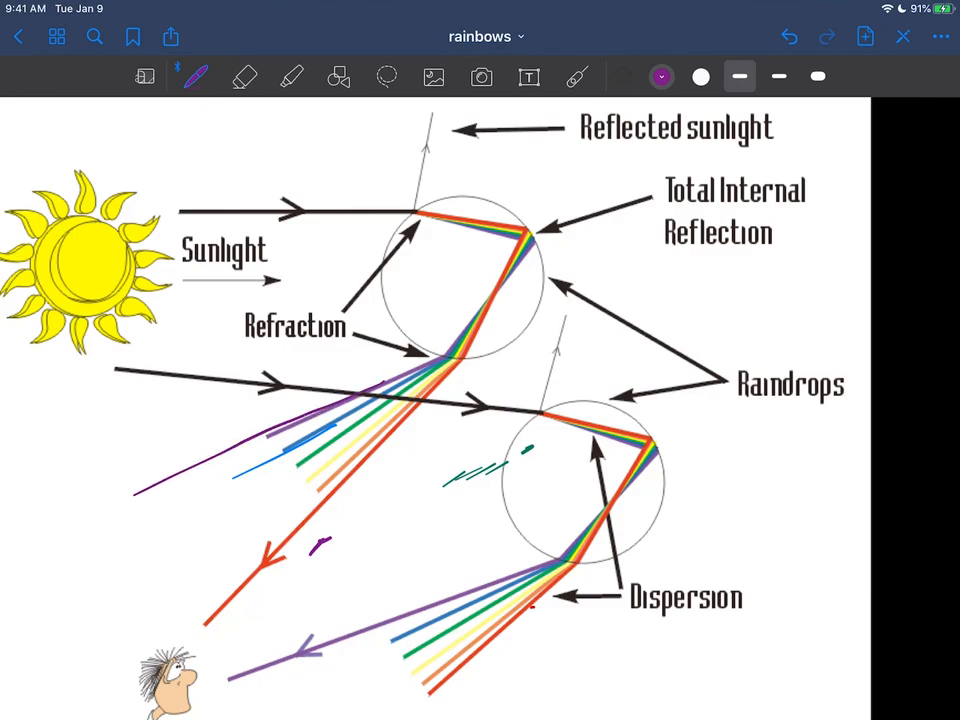
Write 'TOP' beside the red ray in a new ink colour
left_click(661, 76)
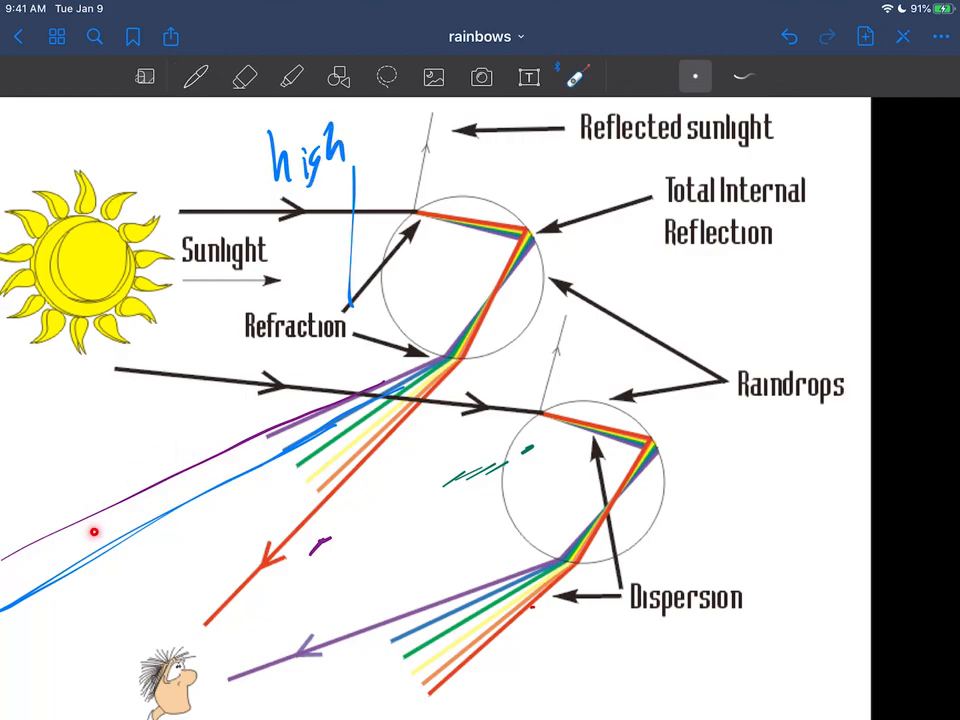
scroll("down", 3)
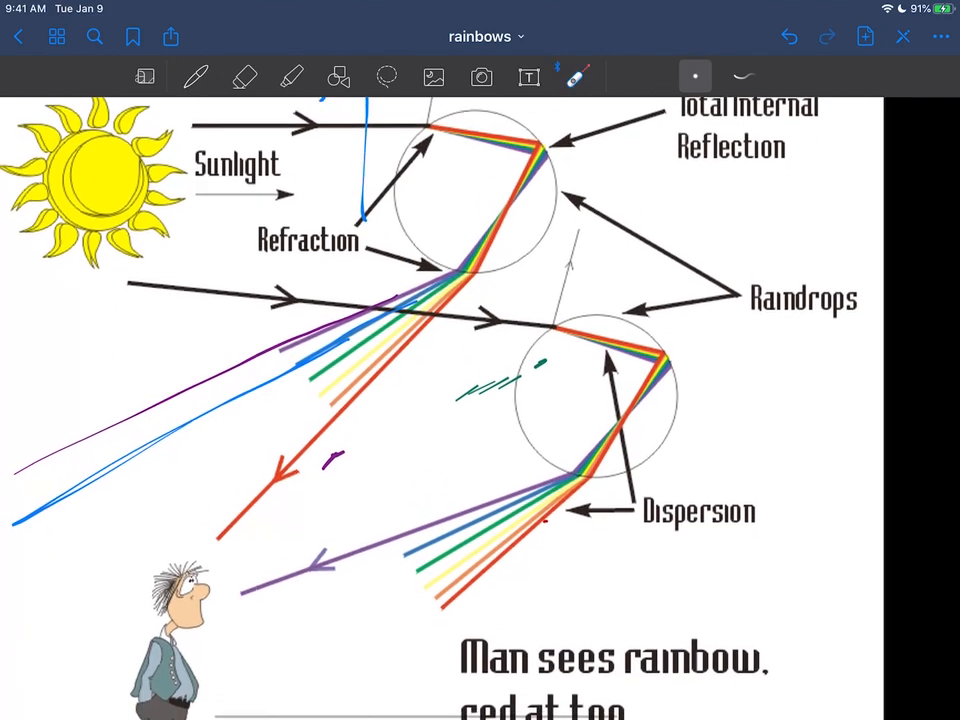
scroll("down", 3)
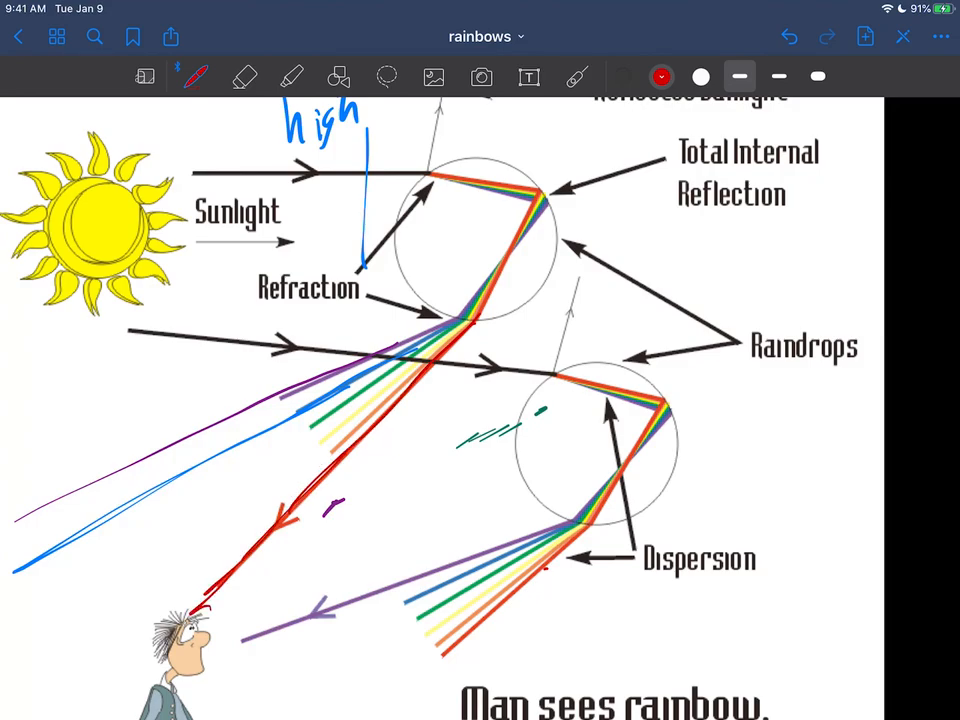
left_click_drag(215, 520, 285, 485)
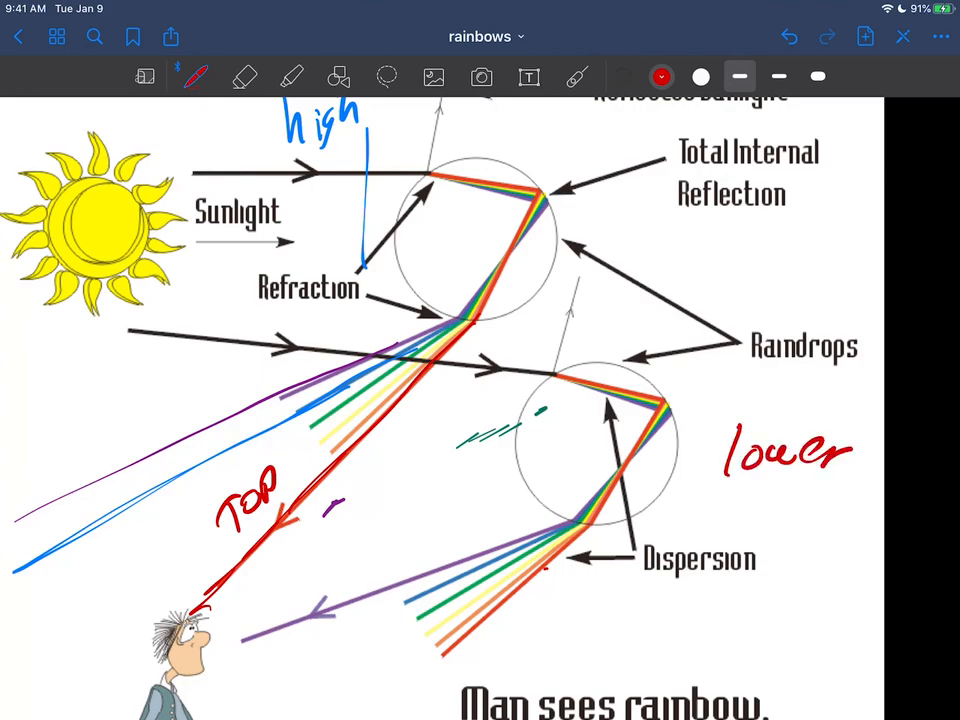
scroll("down", 3)
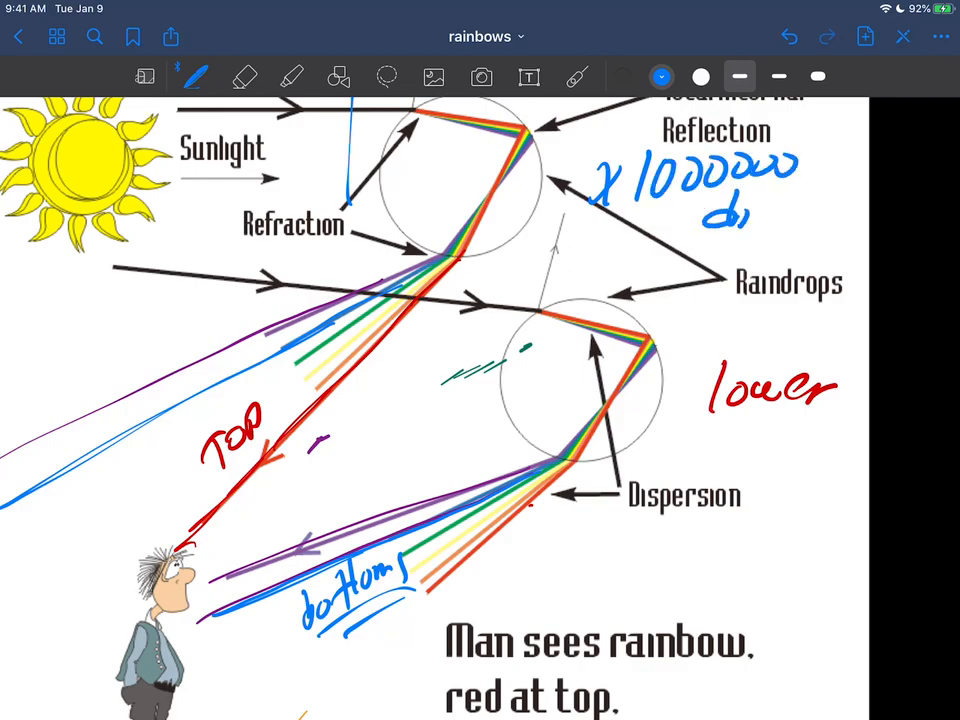
Write 'drops' near Raindrops, circle the observer with '?!', and move to the dark page
type("drops")
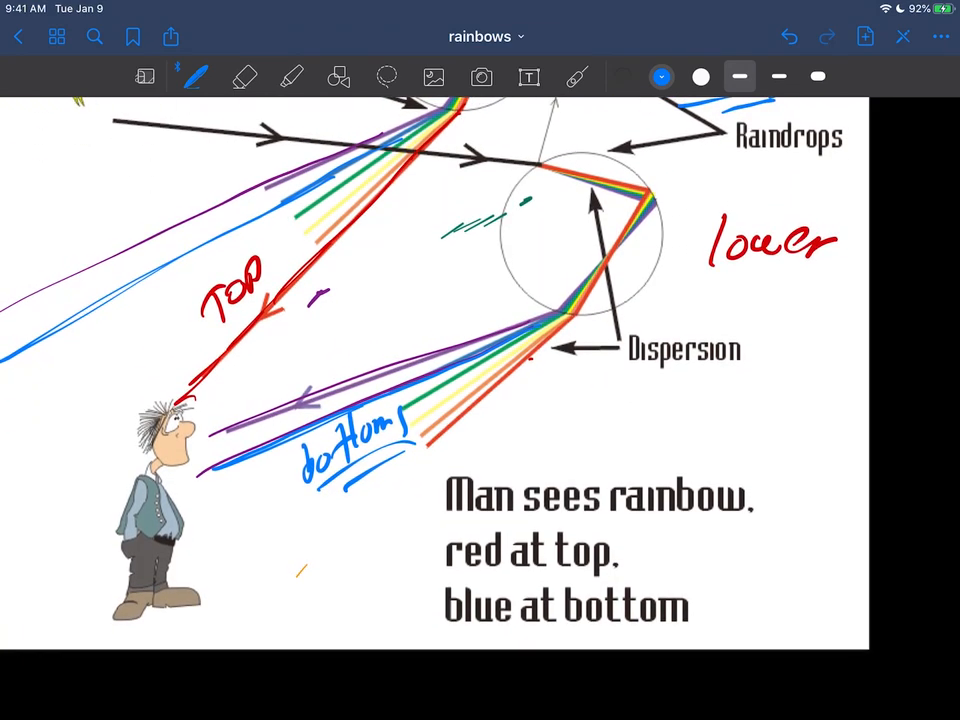
scroll("down", 3)
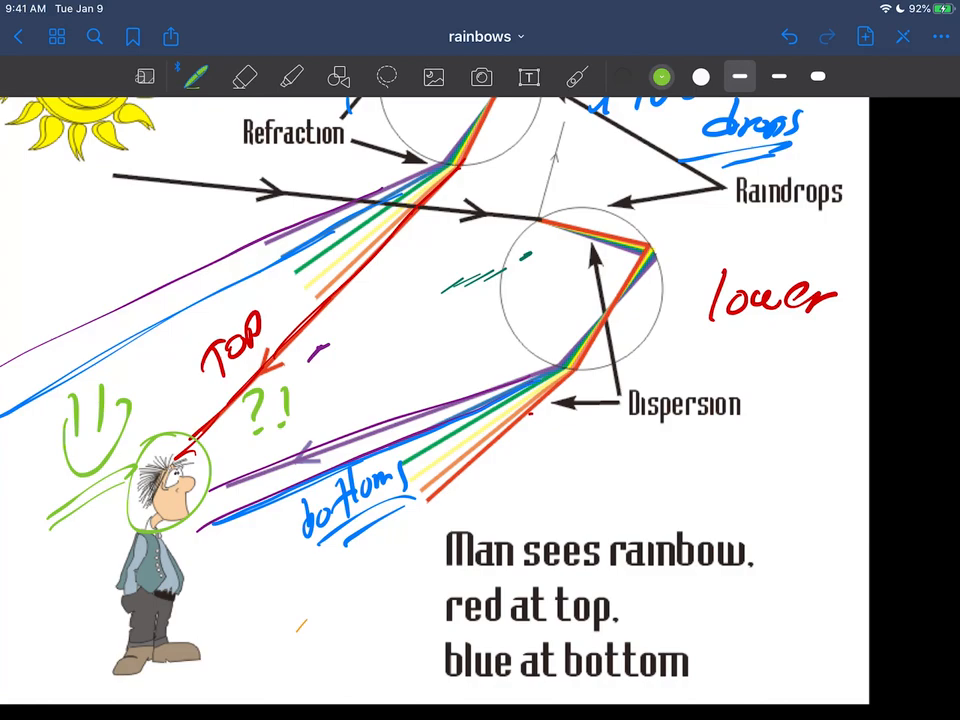
left_click(661, 76)
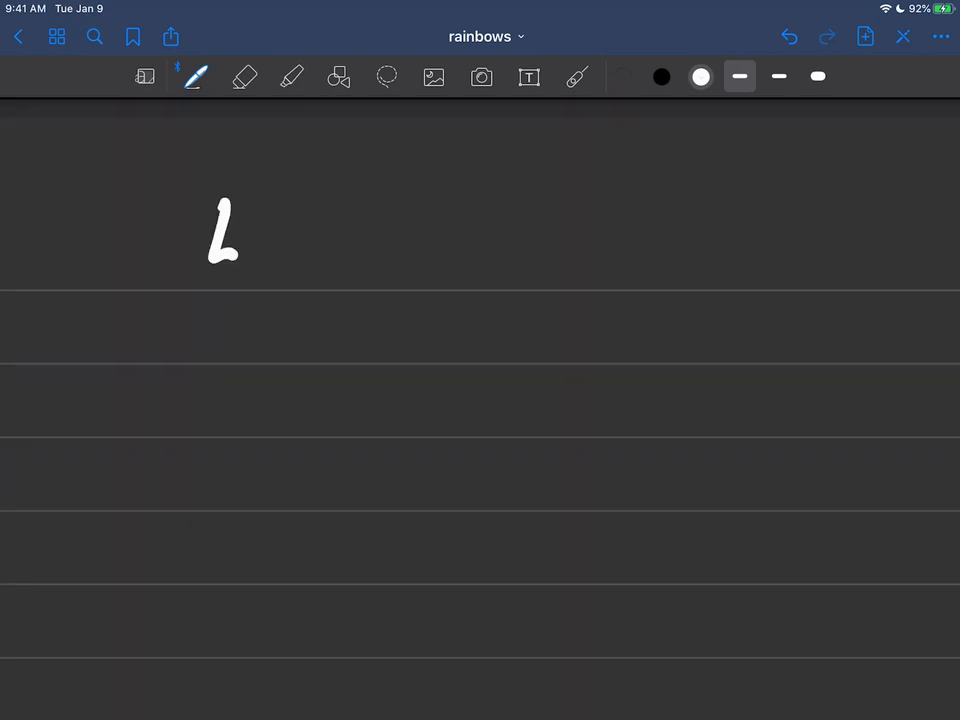
Write and underline 'Large drop', draw a tiny grey drop, and select white ink
left_click(740, 76)
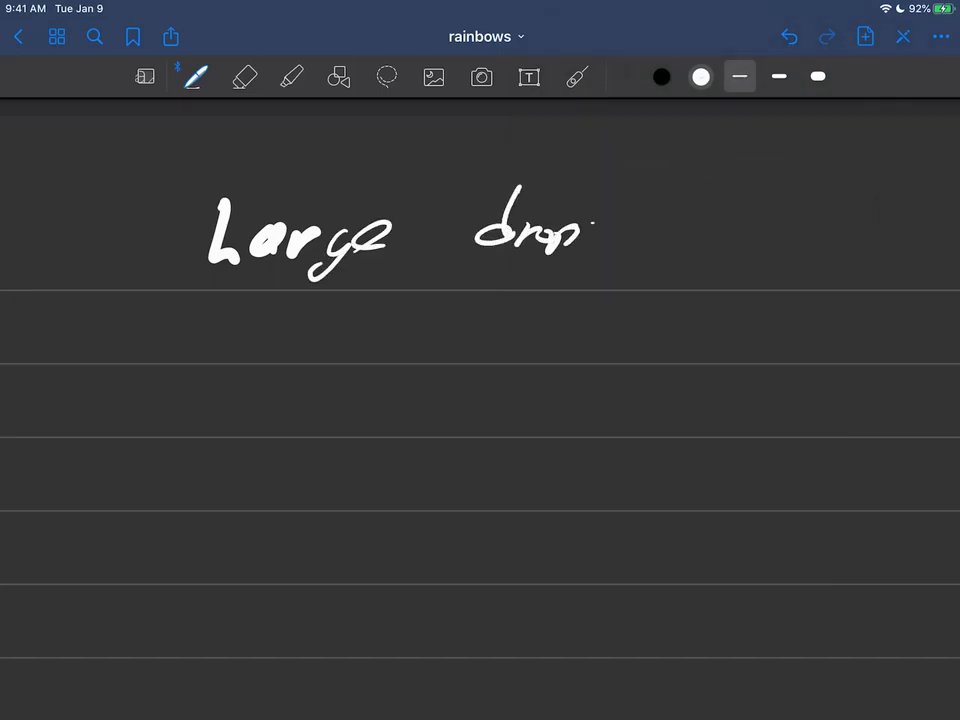
left_click(700, 77)
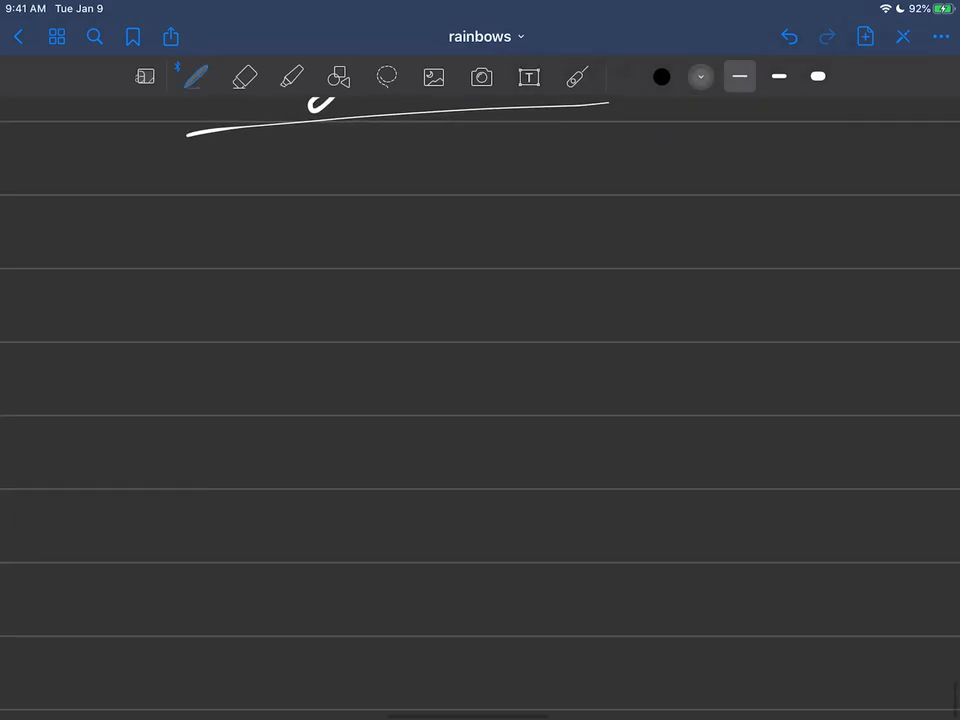
left_click(507, 220)
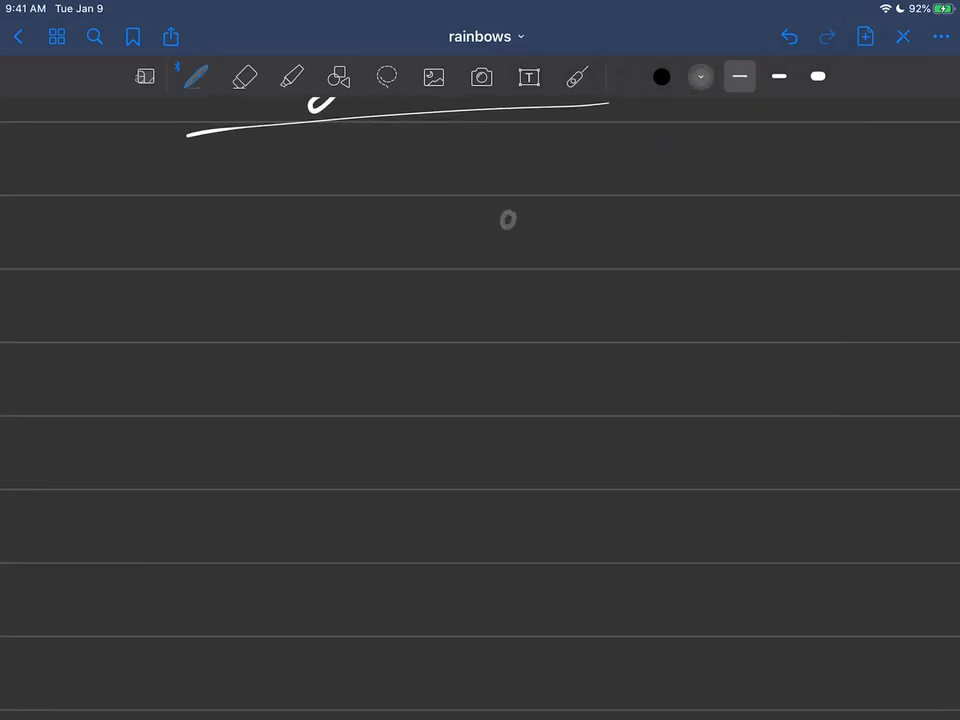
left_click(661, 76)
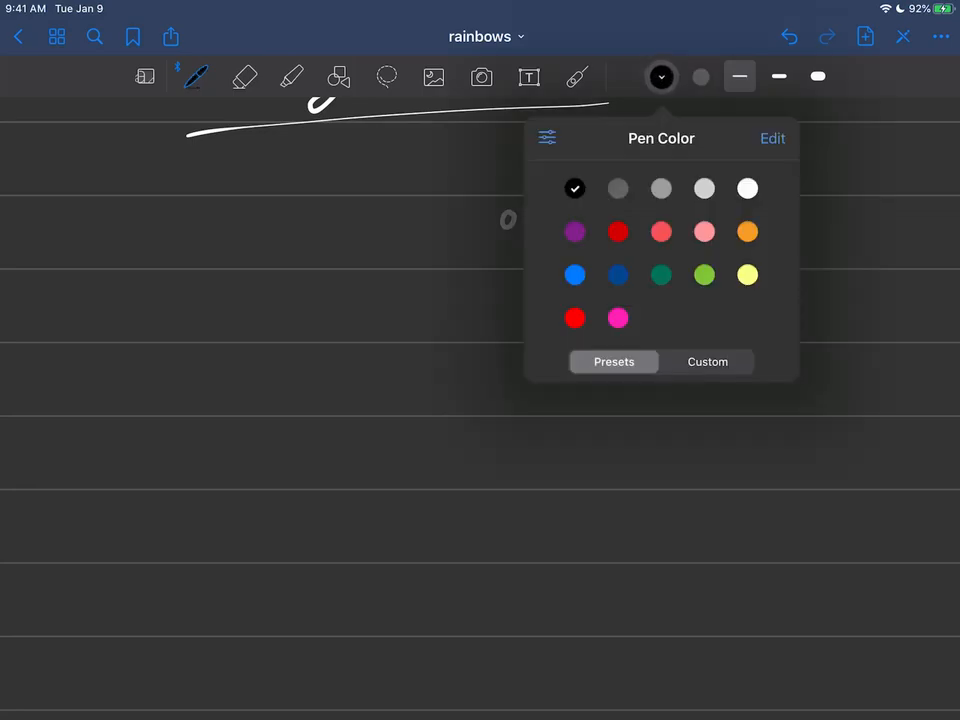
left_click(747, 188)
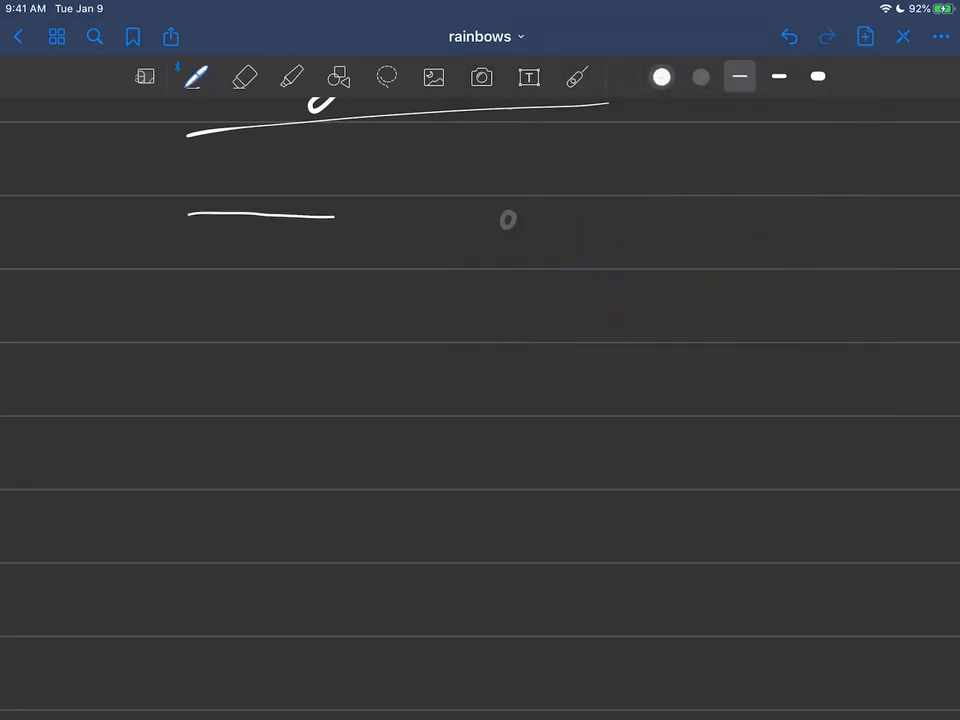
Draw the white ray into the small drop and mark it dark blue, green and red
left_click_drag(335, 216, 508, 219)
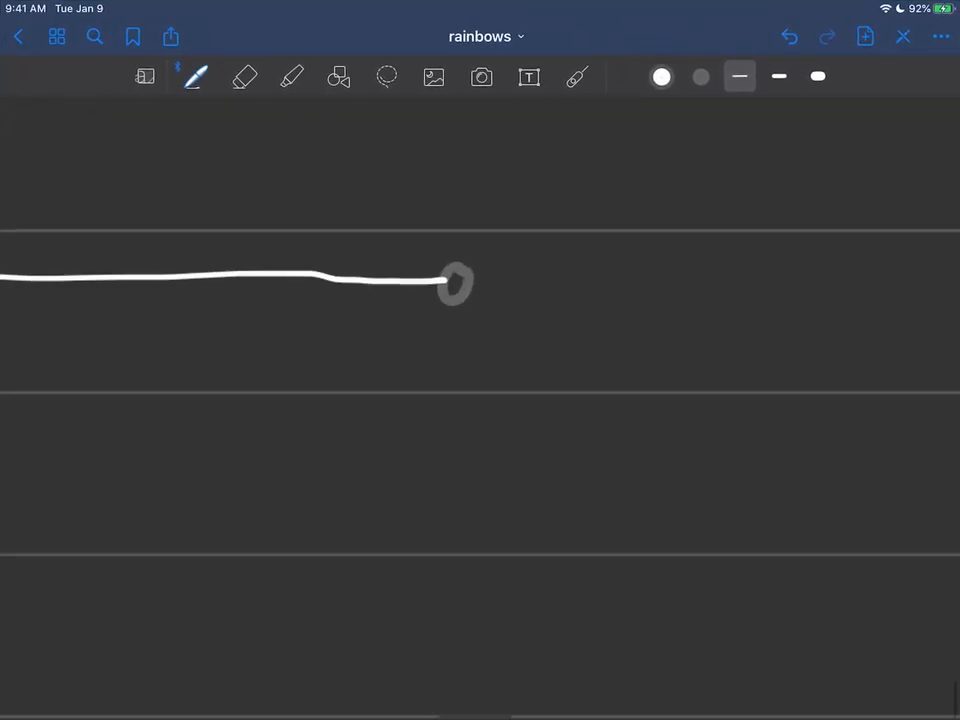
left_click(661, 76)
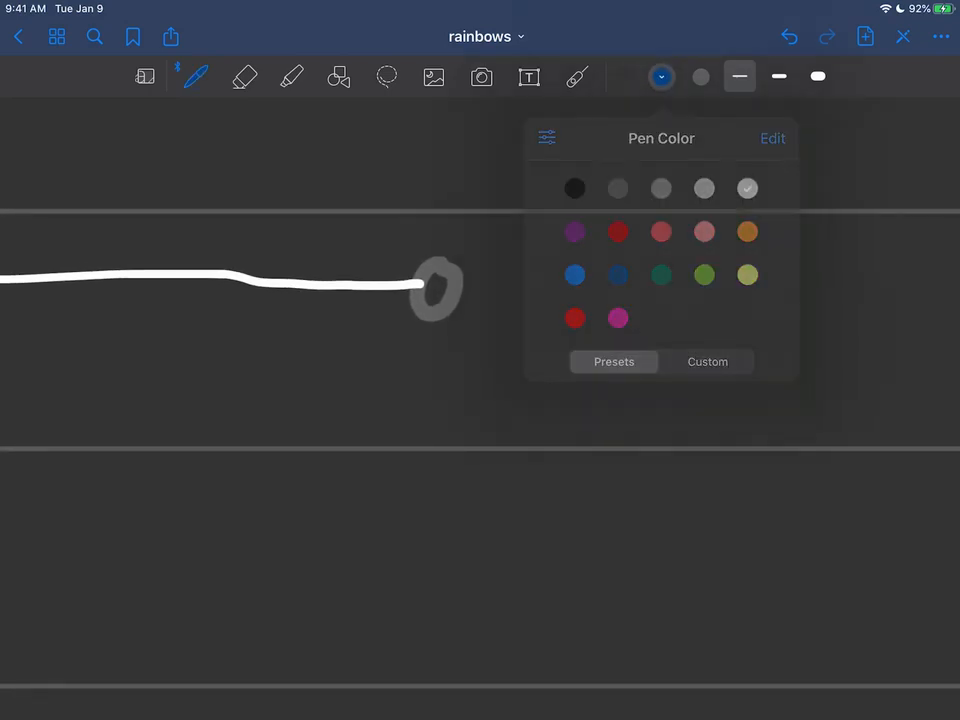
left_click(617, 274)
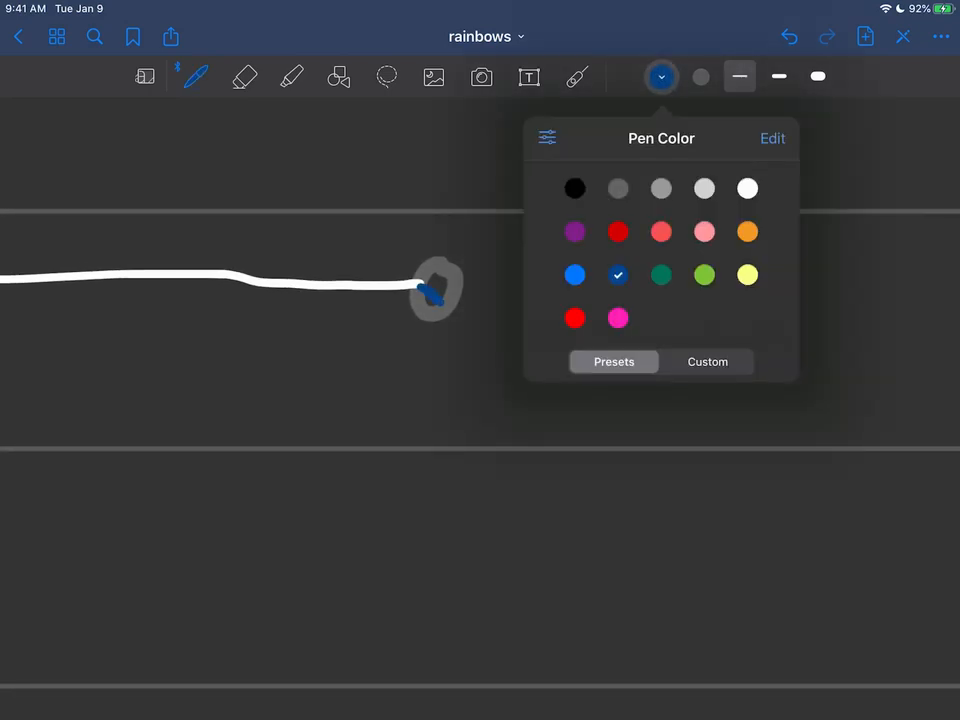
left_click(704, 275)
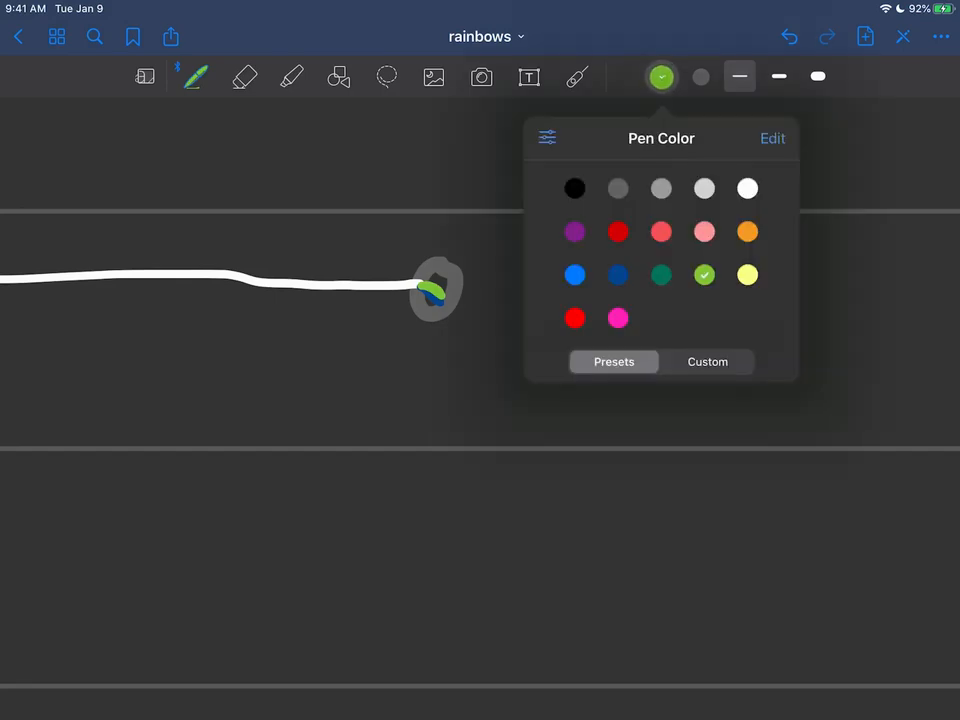
left_click(617, 232)
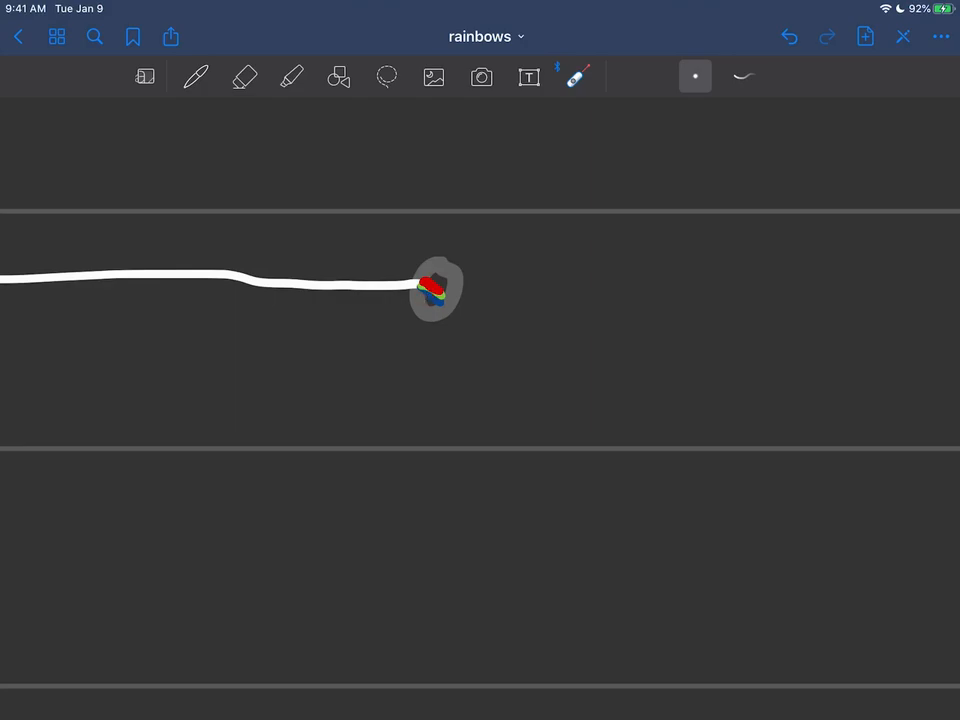
left_click(195, 77)
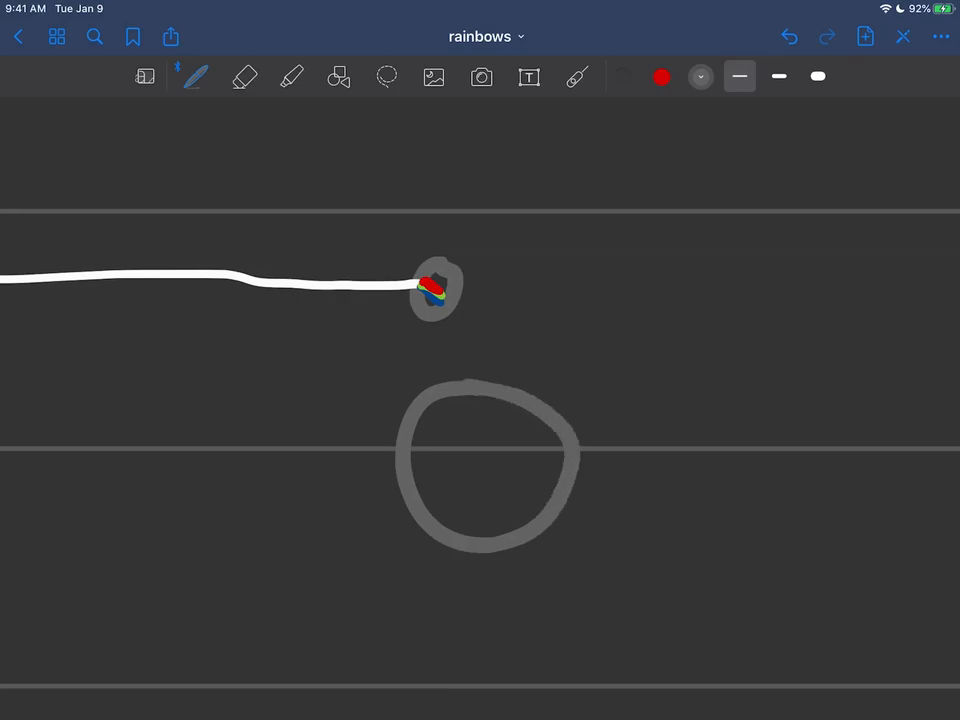
Draw the horizontal white ray entering the large drop
left_click(661, 76)
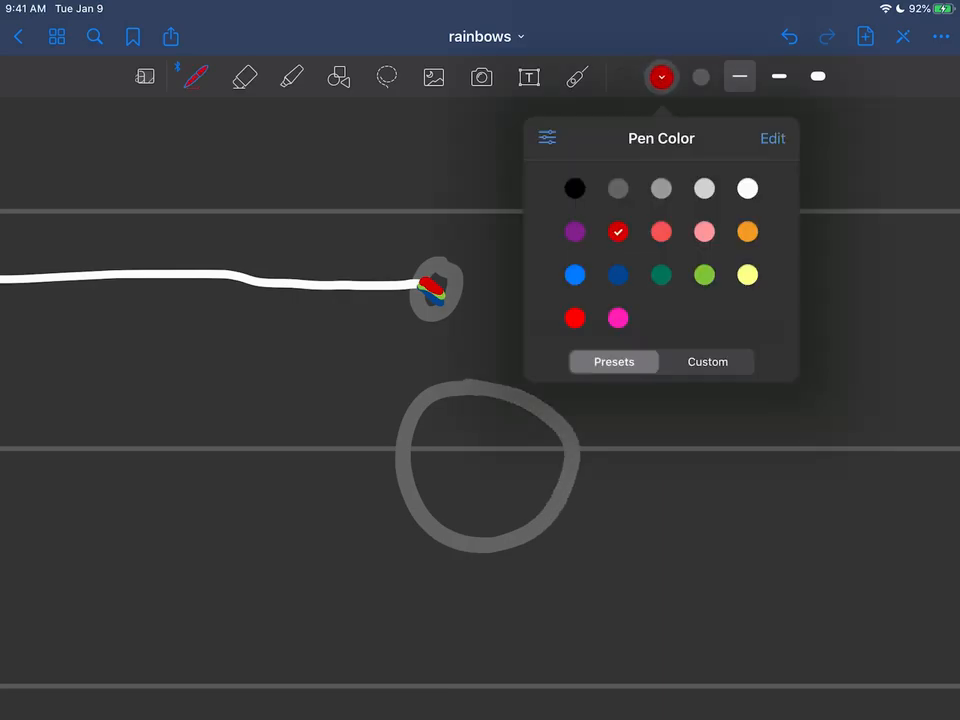
left_click_drag(46, 427, 401, 427)
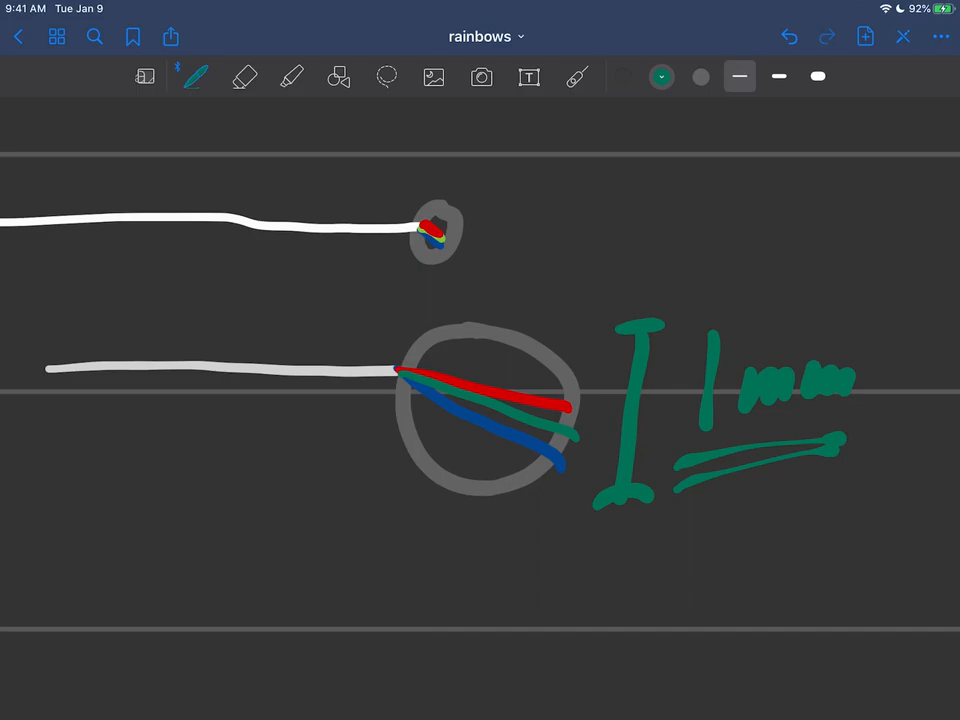
In white ink, draw a rectangle beside the small drop and shade inside with short strokes
left_click(661, 76)
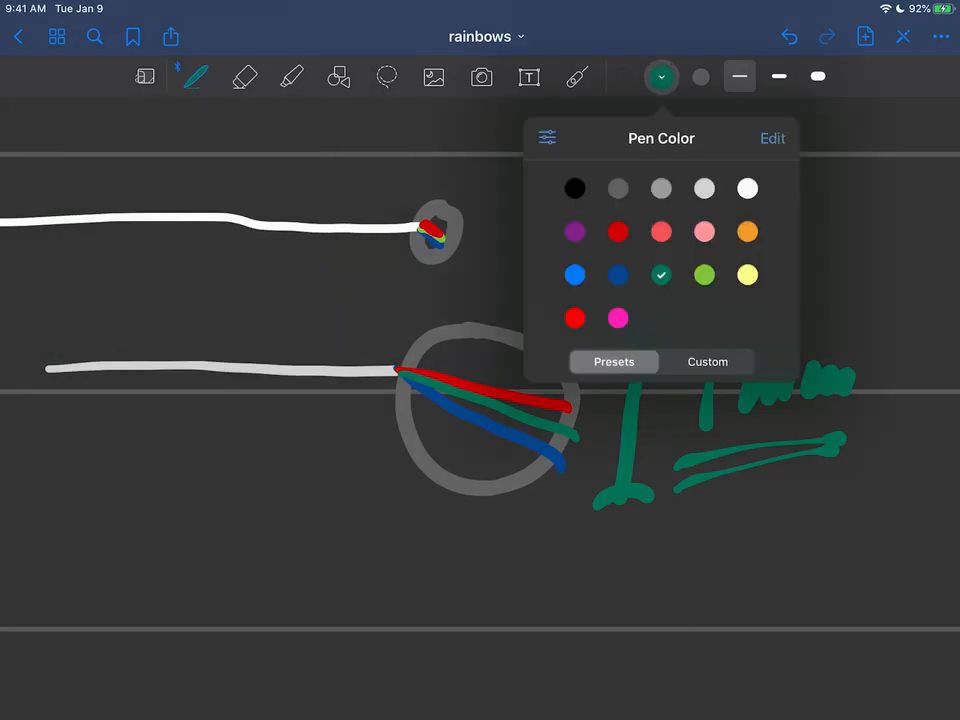
left_click(739, 76)
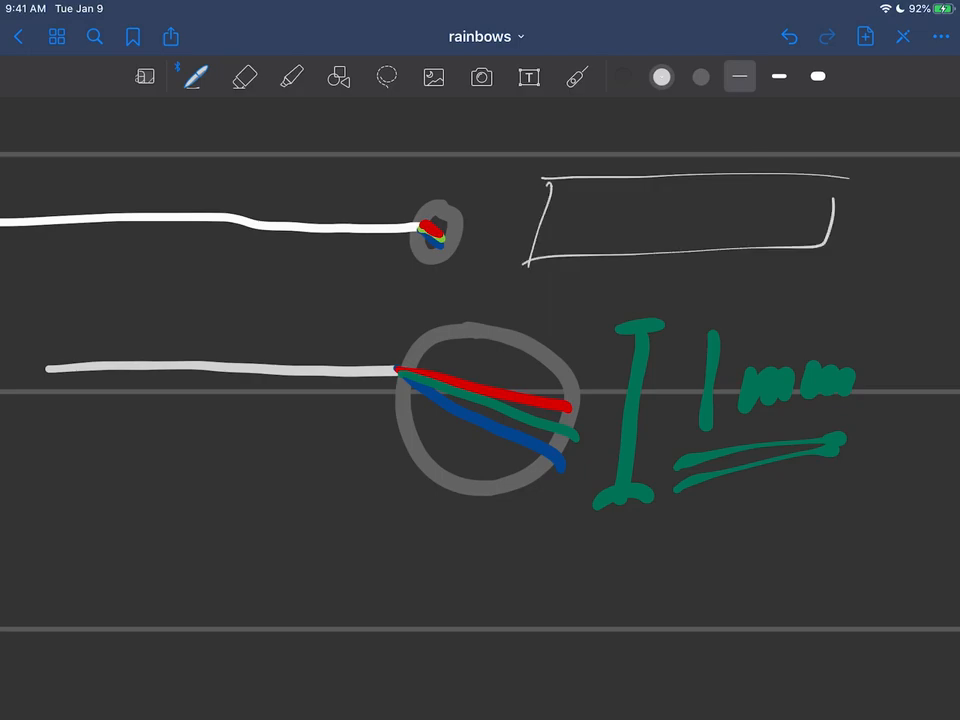
left_click_drag(535, 255, 600, 245)
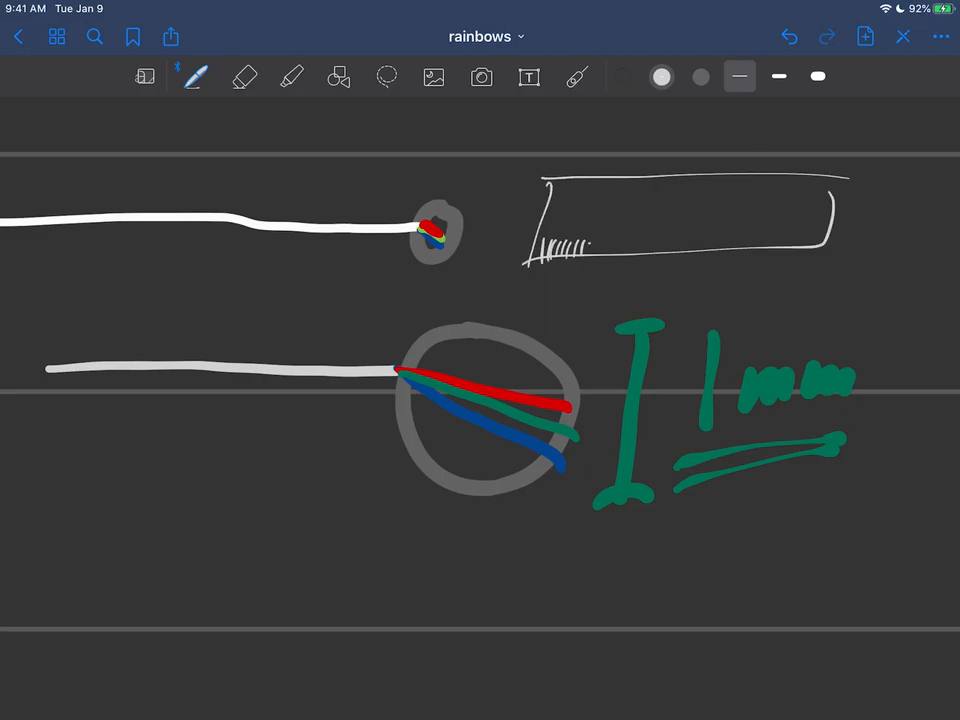